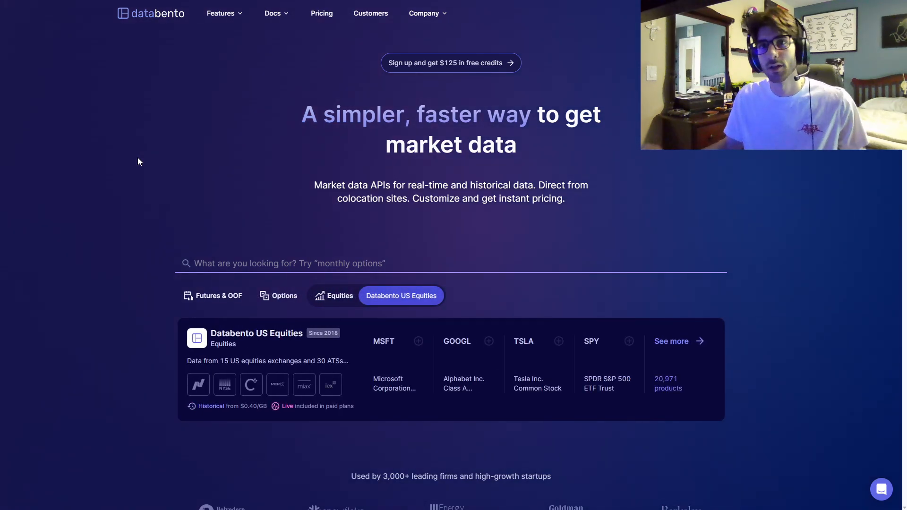
Step: Browse the Databento data schemas list and the available sampling frequencies
scroll(down, 3)
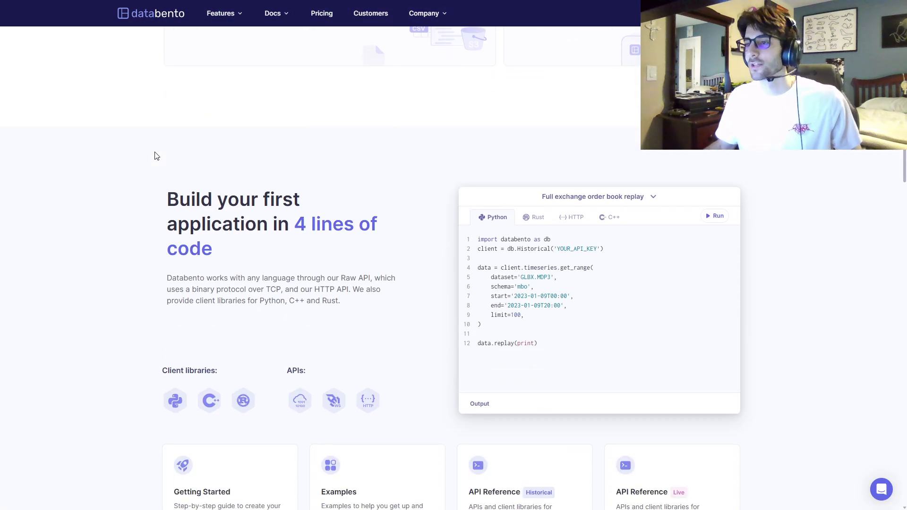
scroll(down, 3)
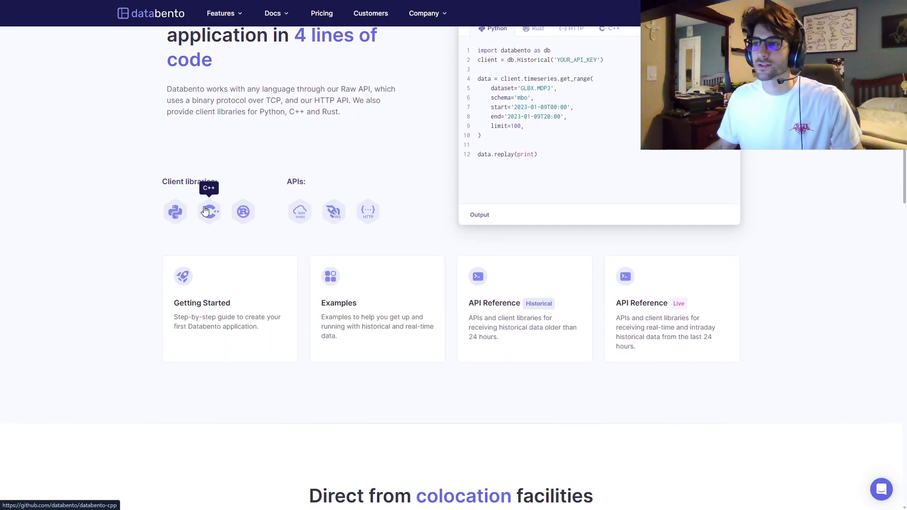
mouse_move(192, 181)
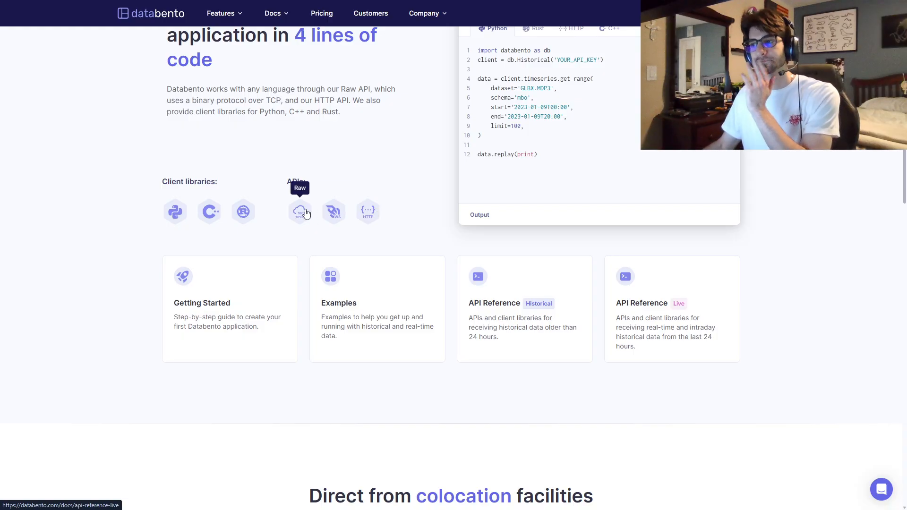
scroll(down, 3)
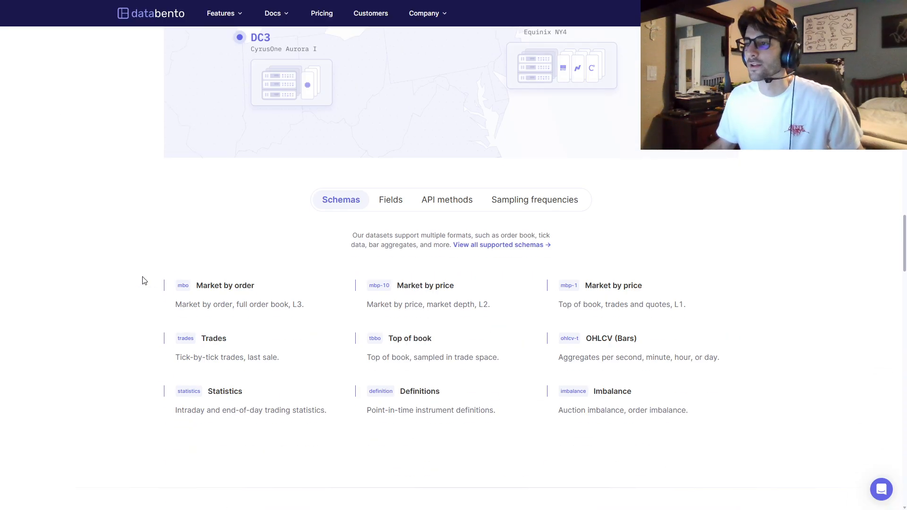
scroll(down, 3)
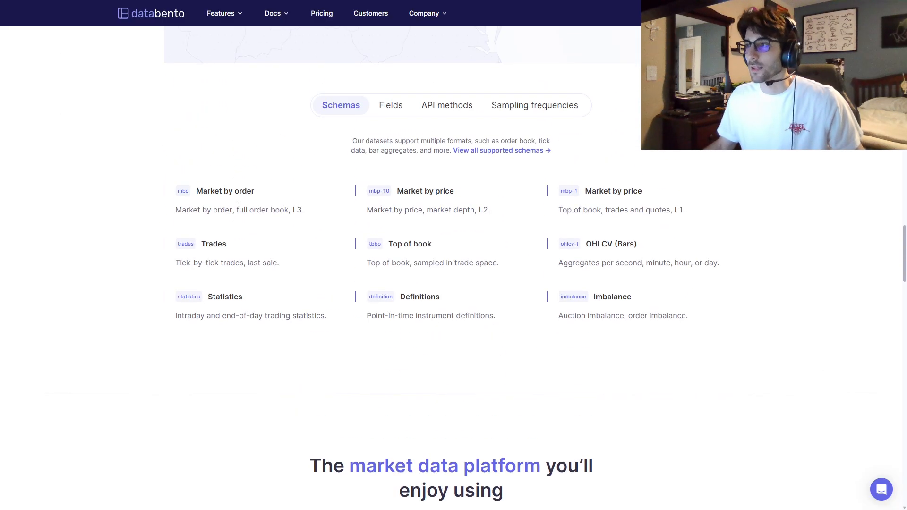
mouse_move(488, 260)
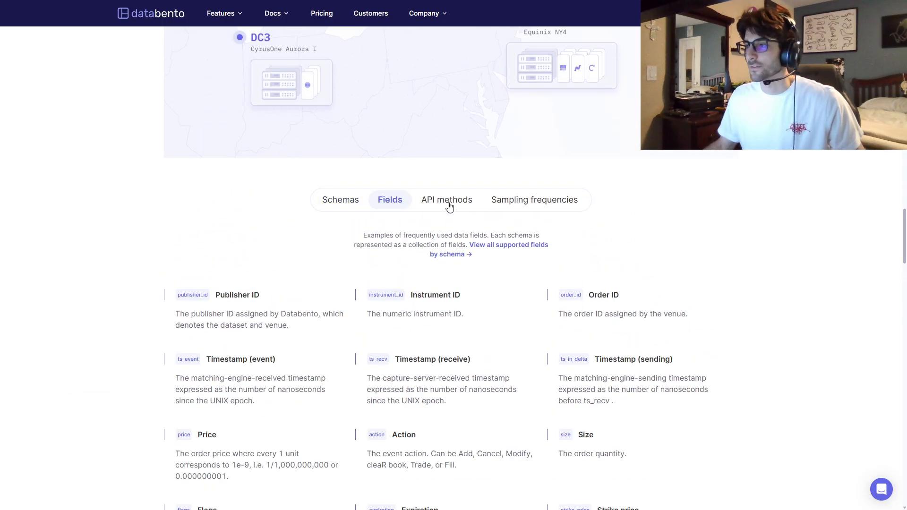
click(534, 199)
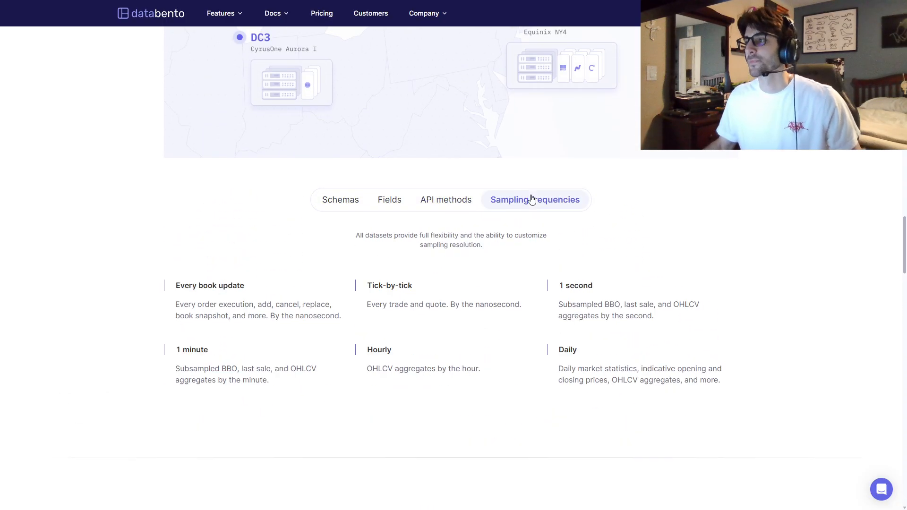
click(340, 199)
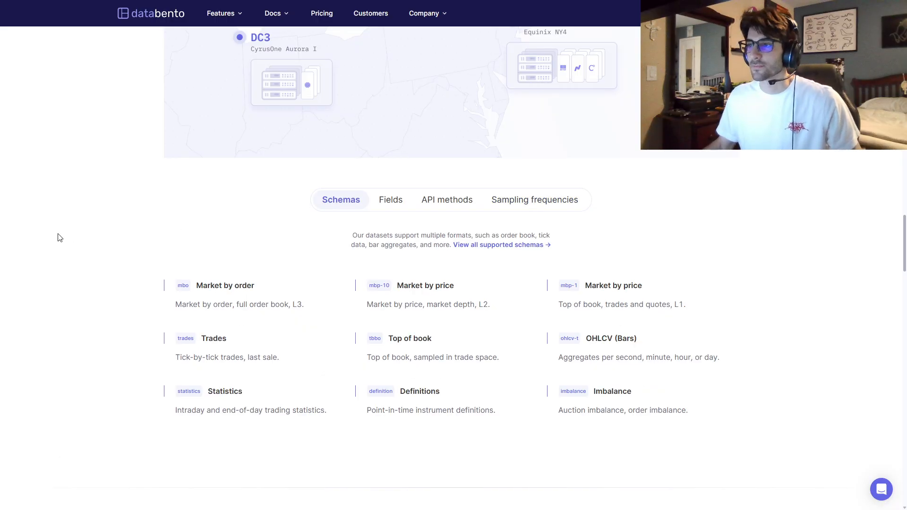
scroll(up, 3)
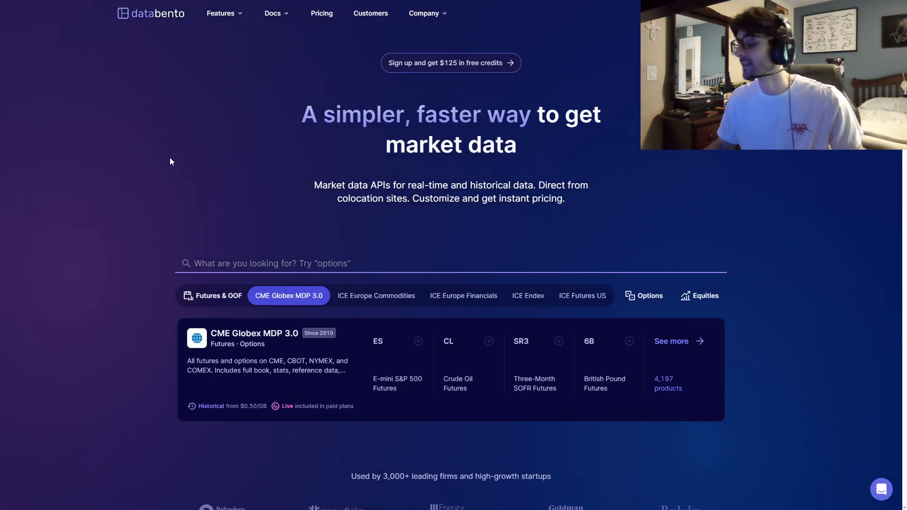
Step: View the 'Join options with underlying prices' example and its Python code sample
click(375, 296)
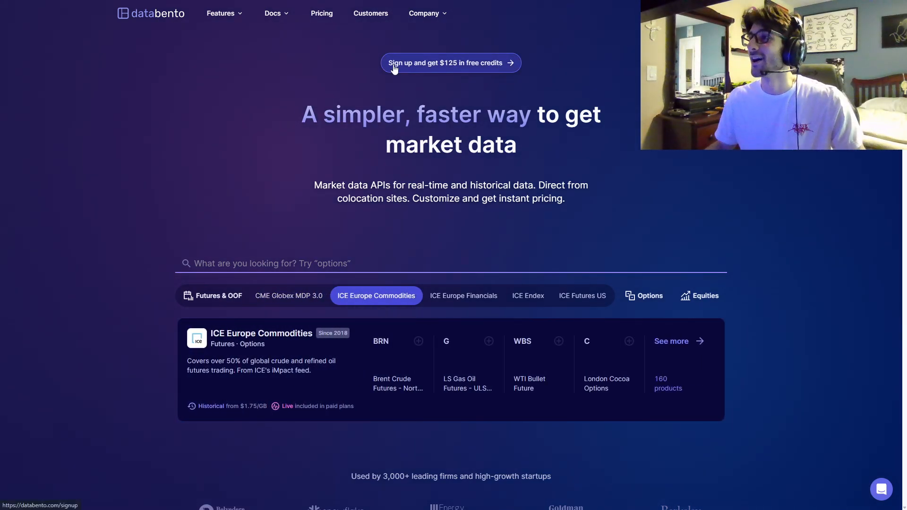
mouse_move(182, 138)
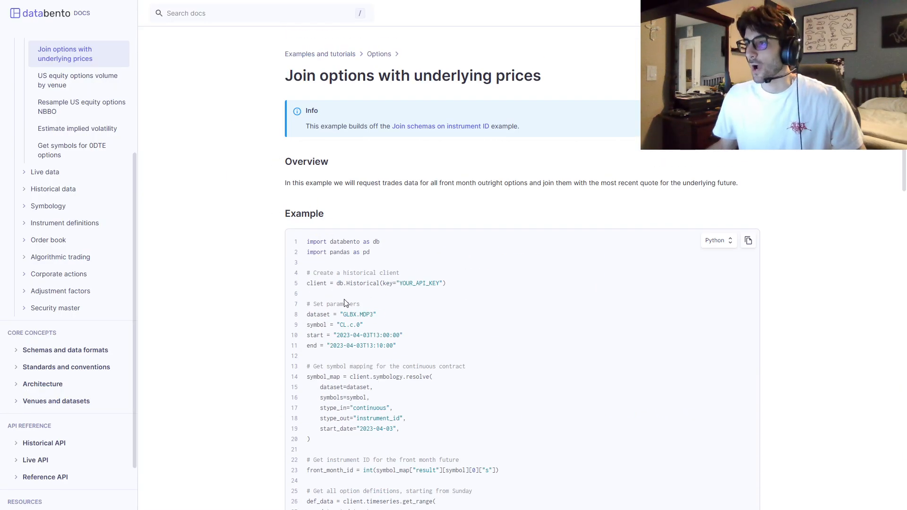
scroll(down, 3)
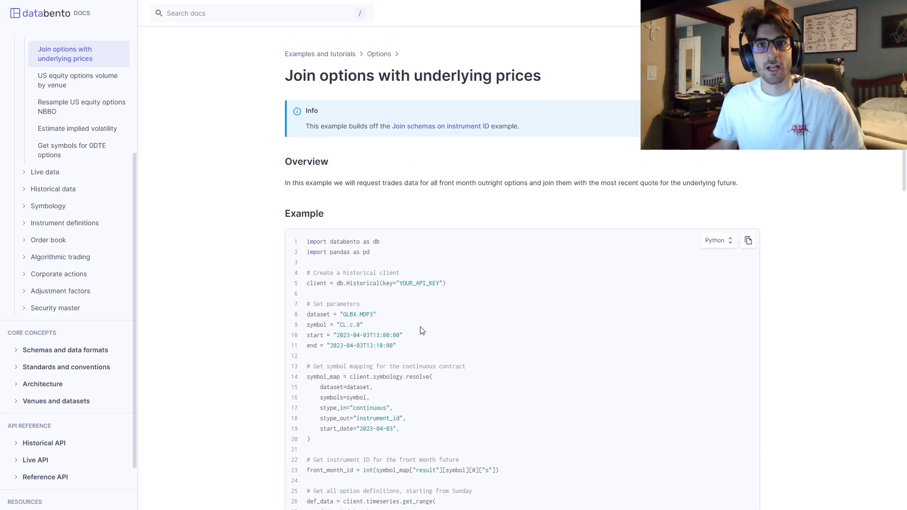
mouse_move(220, 255)
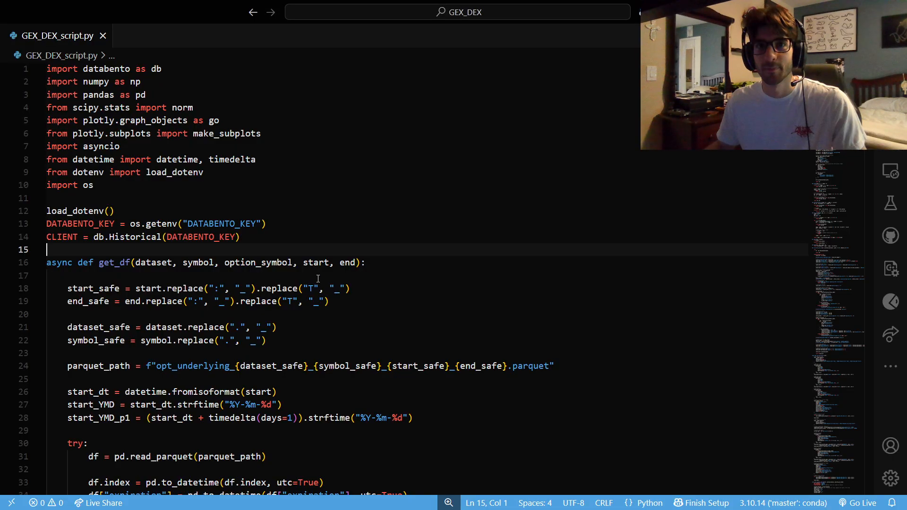
Step: Correct the misspelled client variable on line 14 to CLIENT
scroll(down, 3)
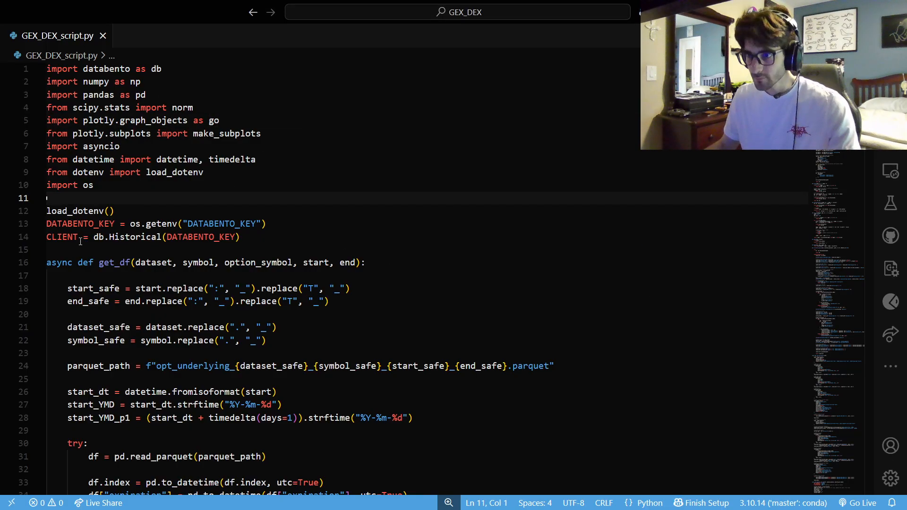
double_click(80, 224)
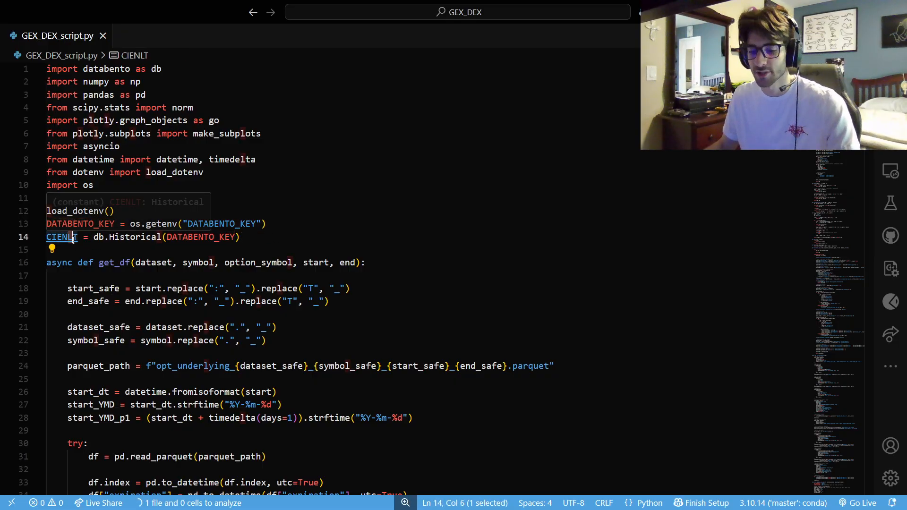
text(CLIENT)
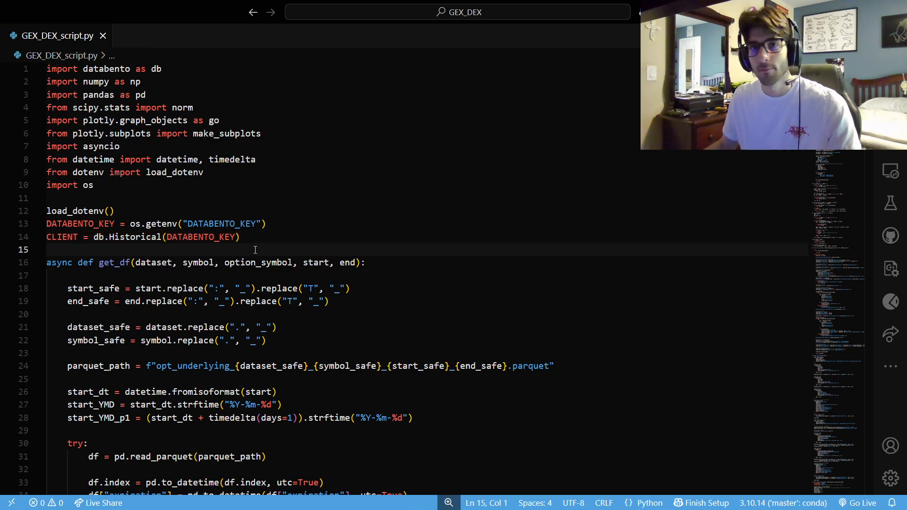
scroll(down, 3)
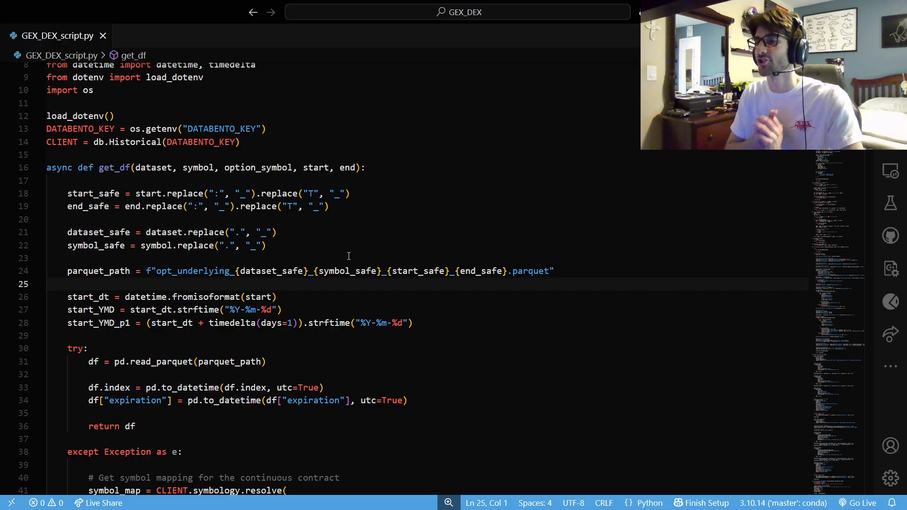
drag(68, 180, 554, 271)
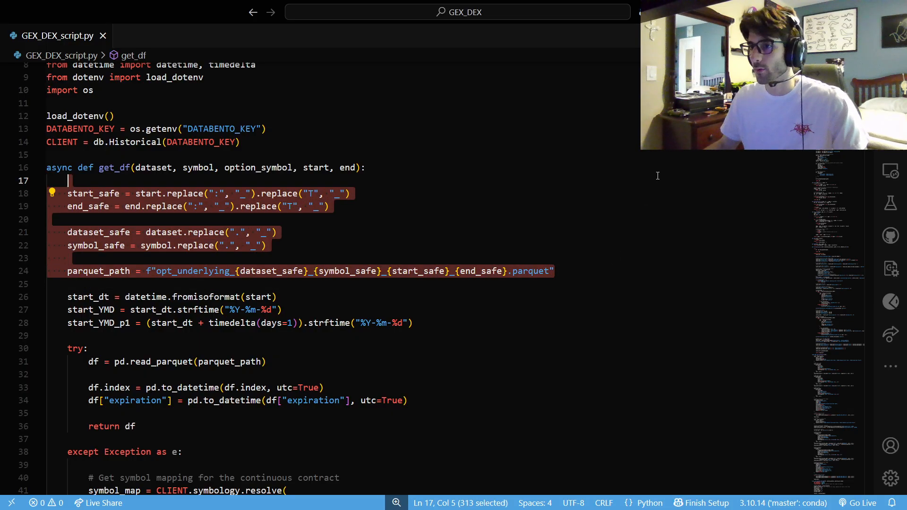
click(193, 193)
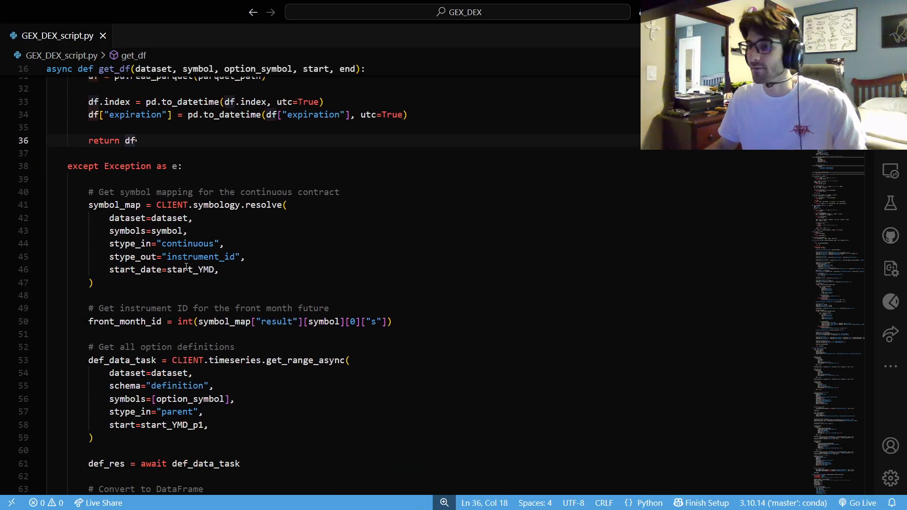
drag(67, 166, 241, 463)
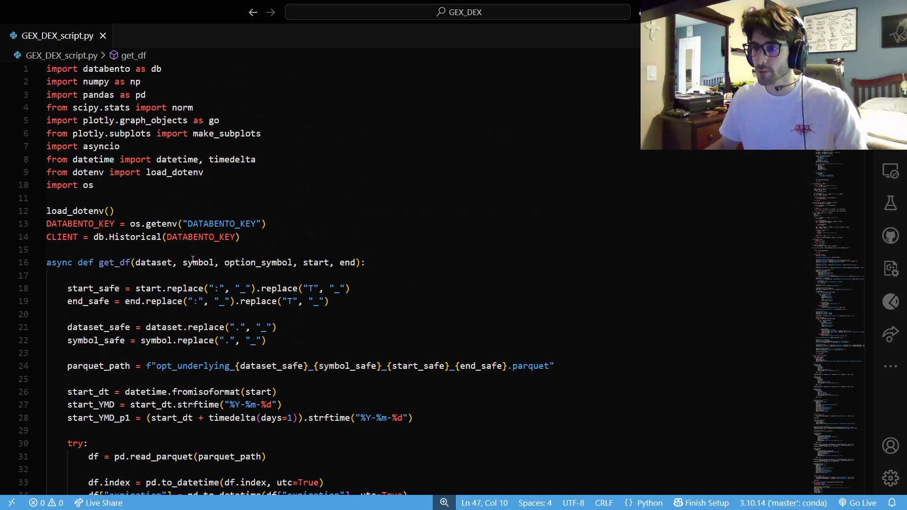
scroll(down, 3)
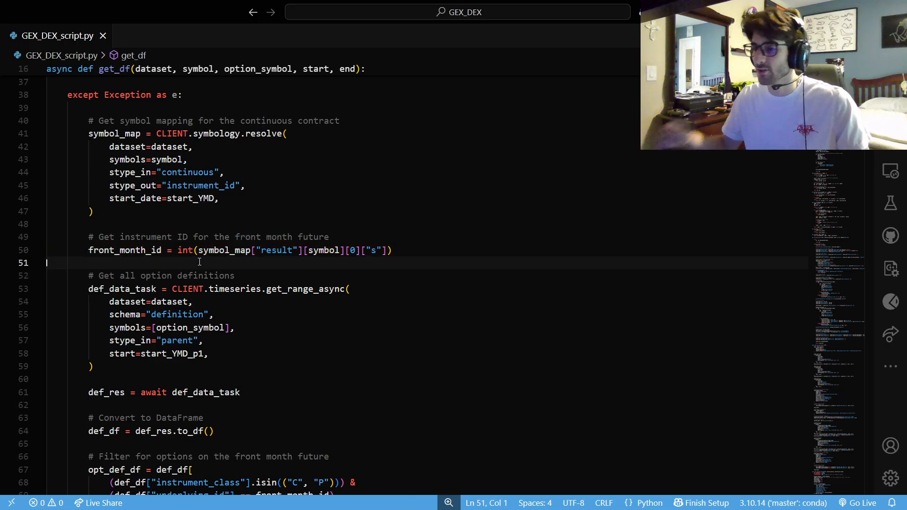
scroll(down, 3)
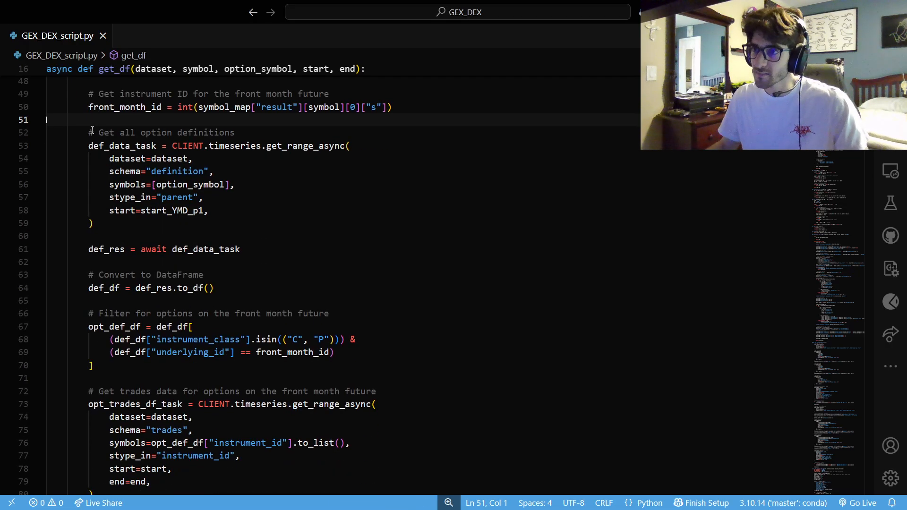
drag(88, 131, 92, 223)
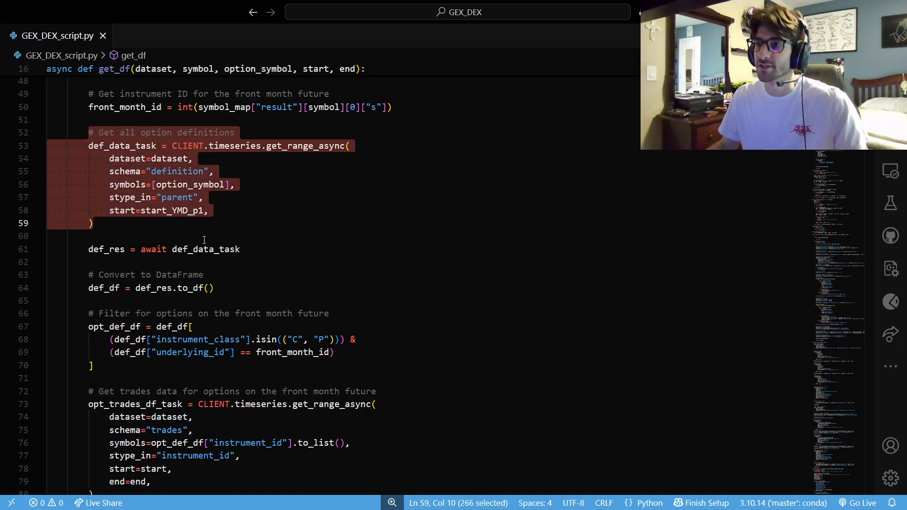
double_click(188, 185)
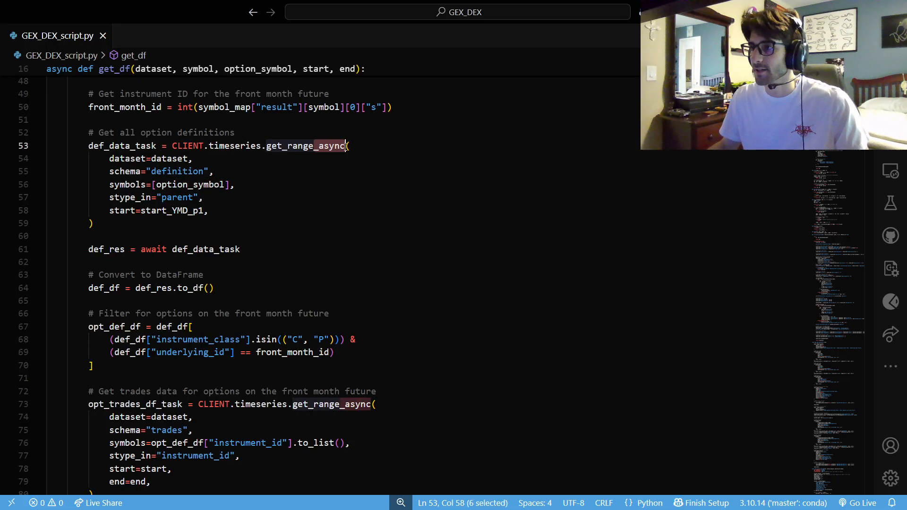
scroll(down, 3)
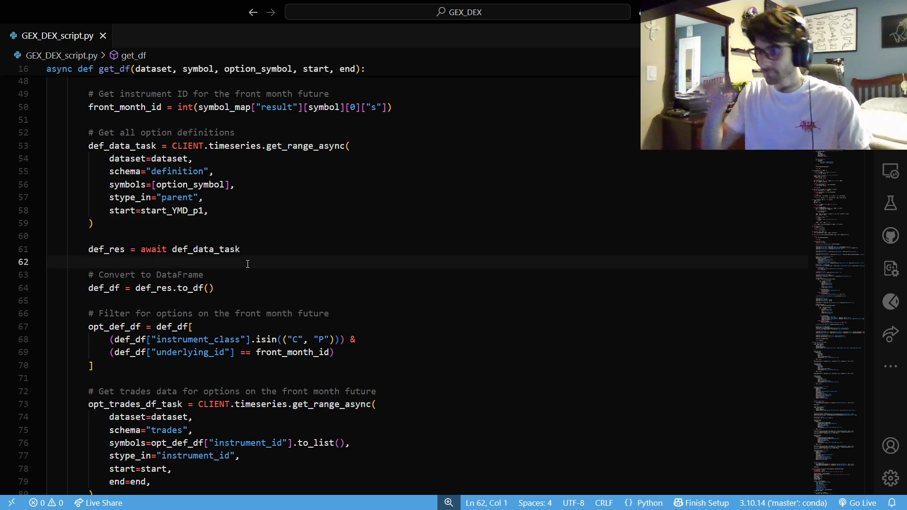
scroll(down, 3)
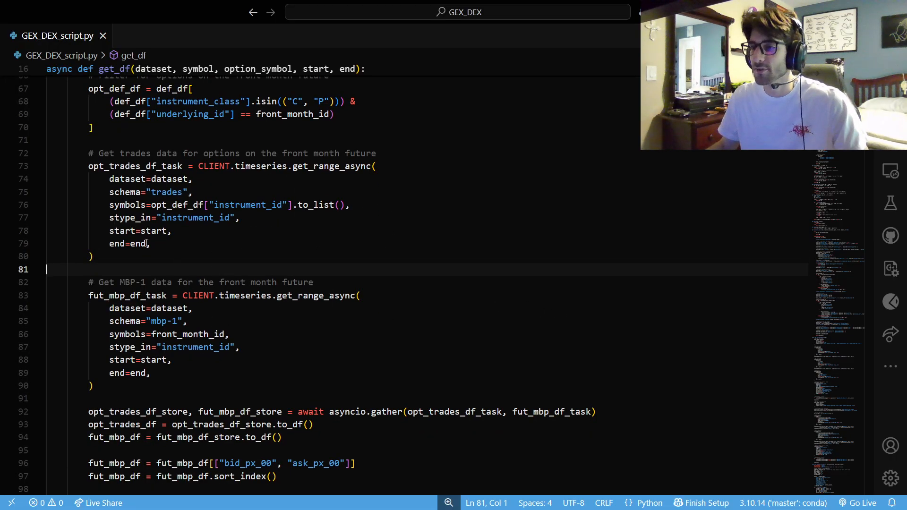
double_click(136, 153)
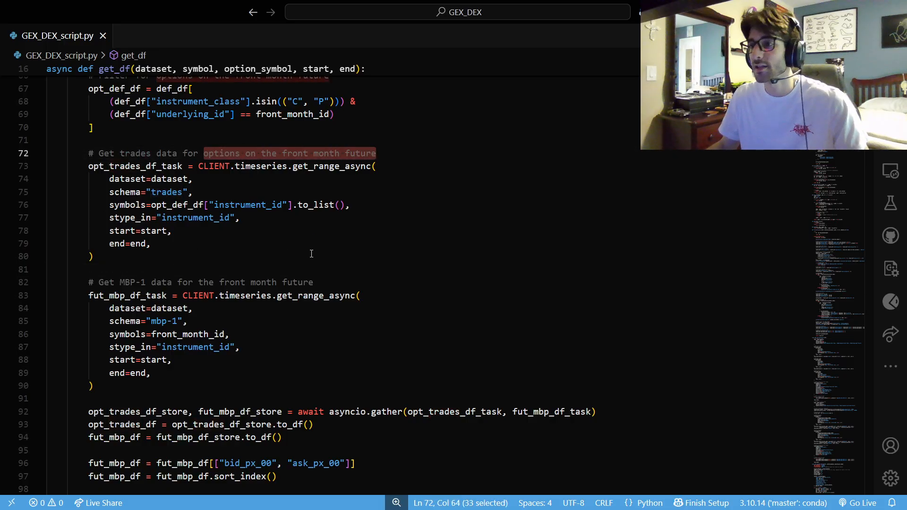
scroll(down, 3)
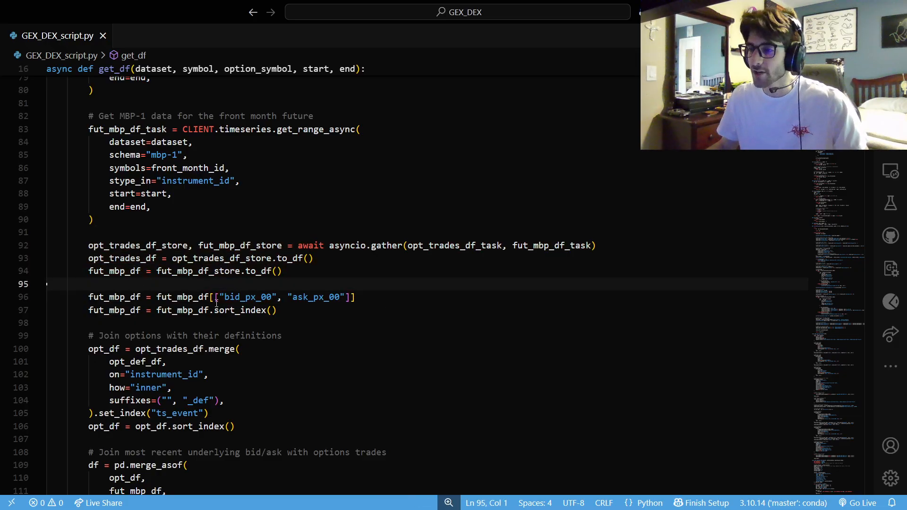
scroll(down, 3)
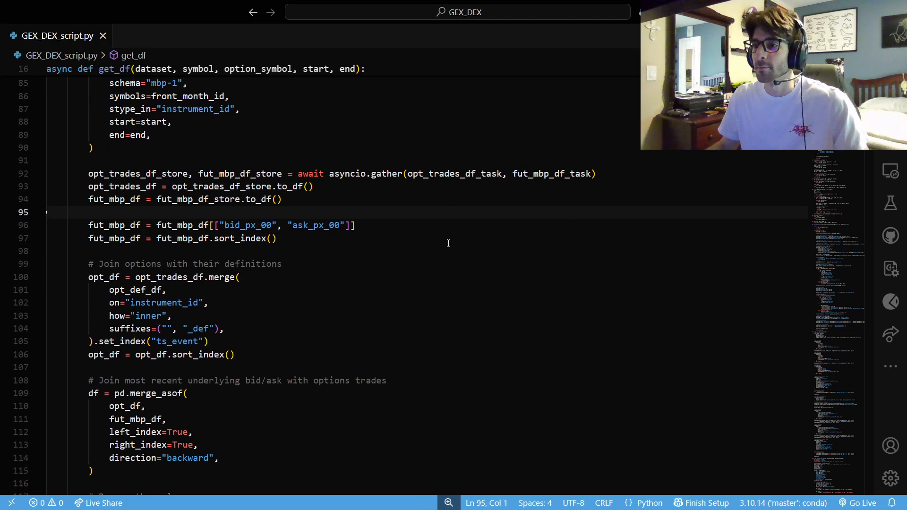
scroll(down, 3)
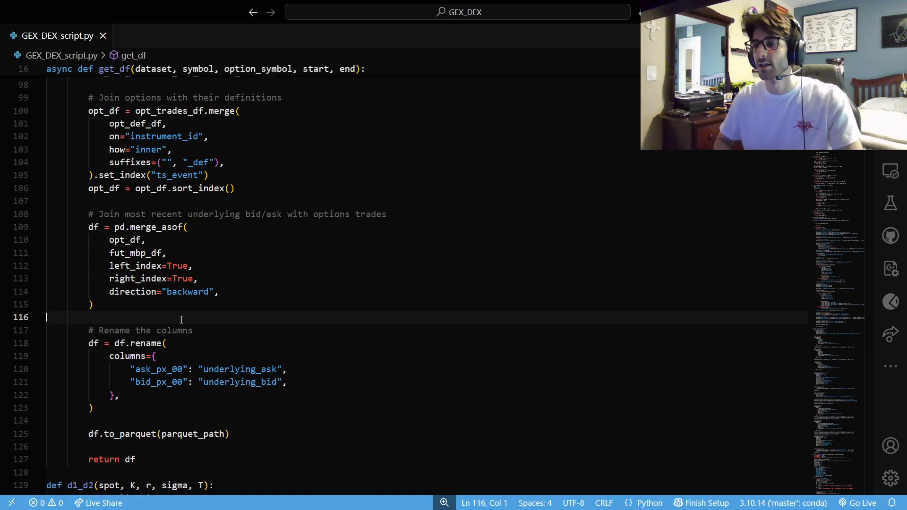
drag(88, 330, 93, 408)
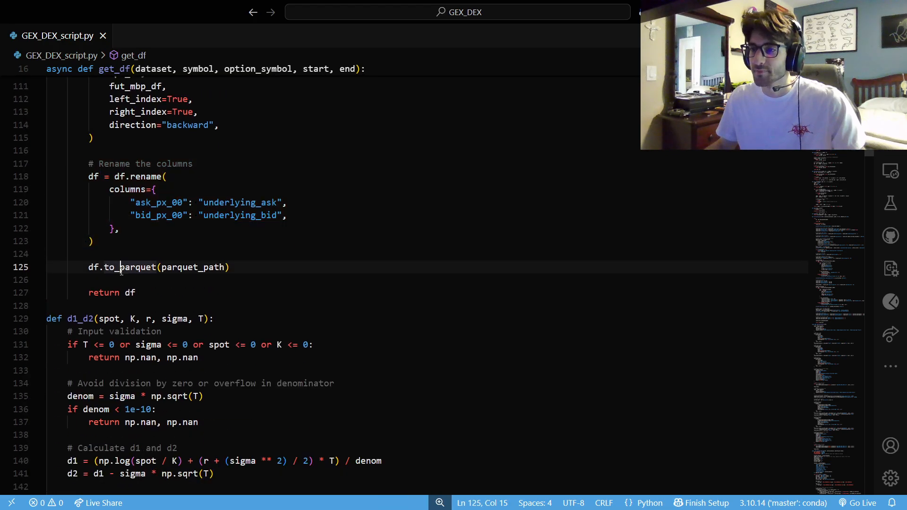
double_click(130, 293)
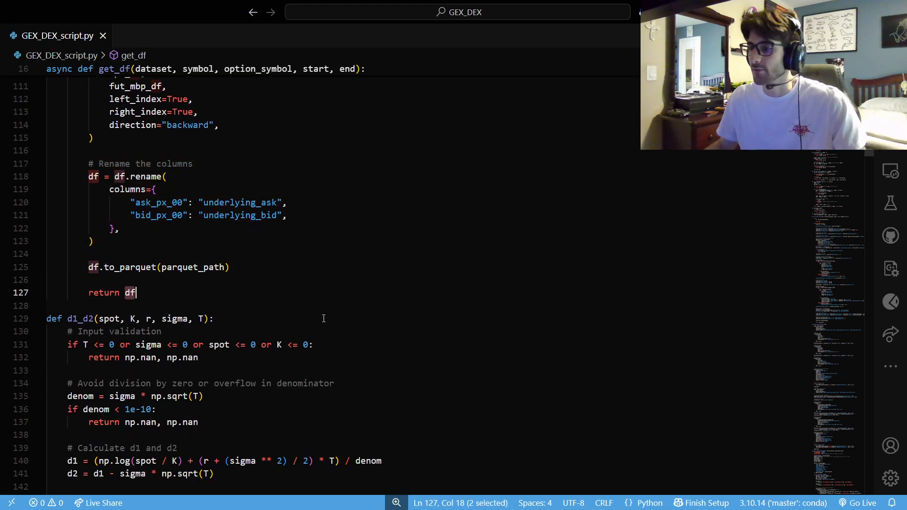
scroll(down, 3)
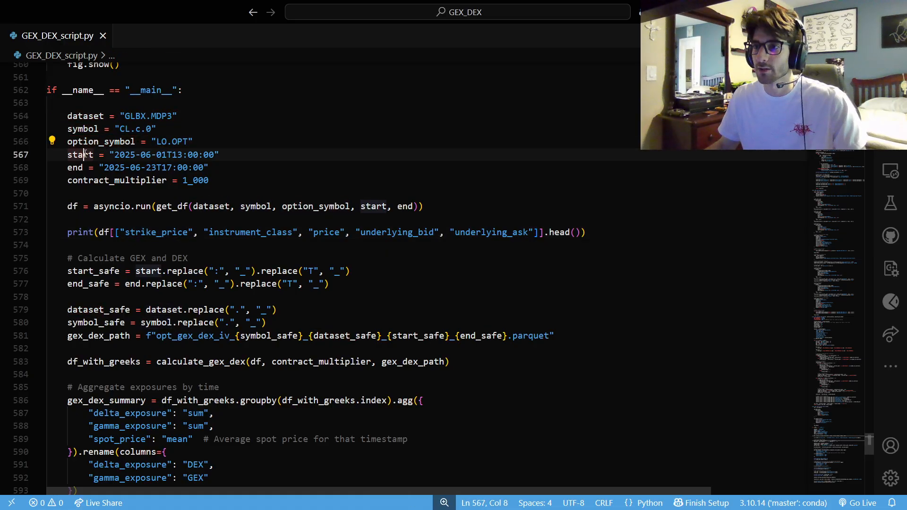
double_click(116, 180)
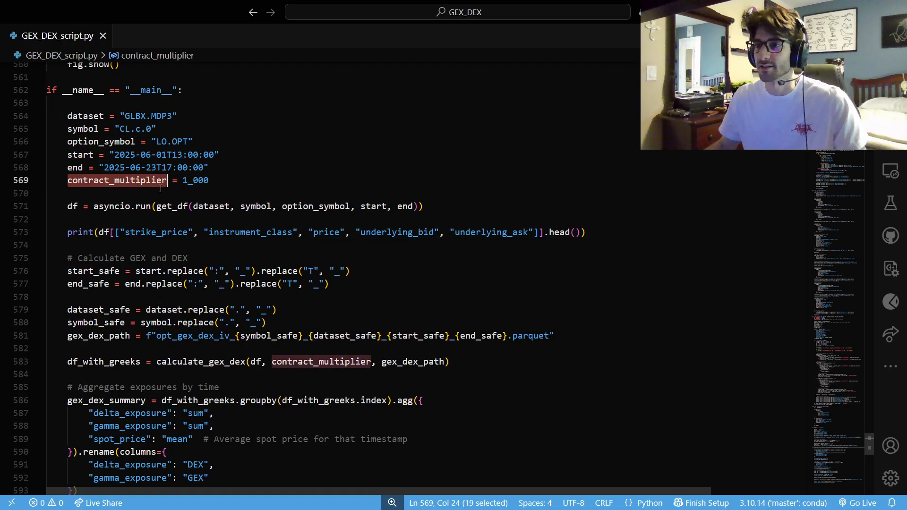
click(226, 193)
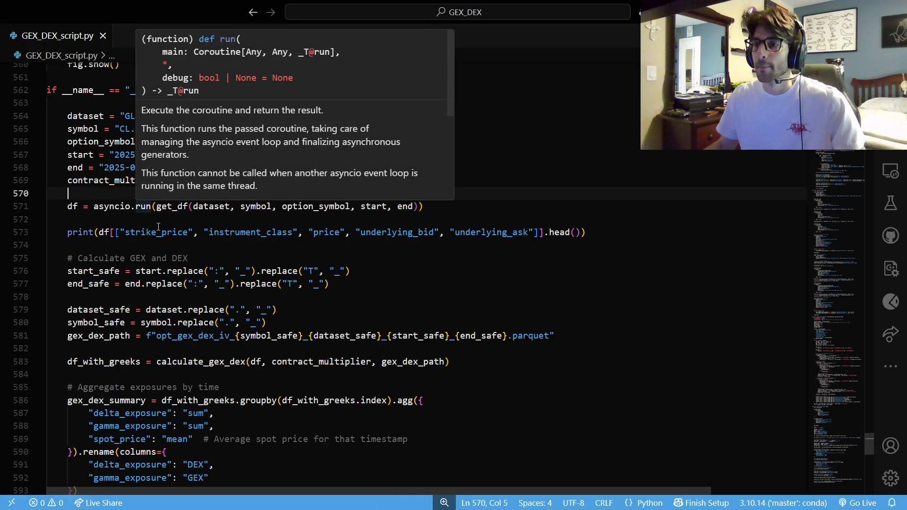
click(145, 245)
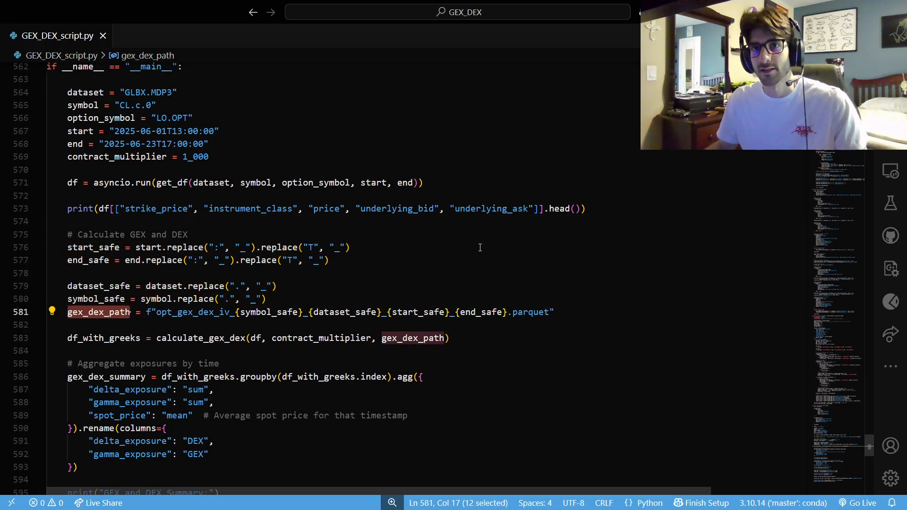
mouse_move(520, 266)
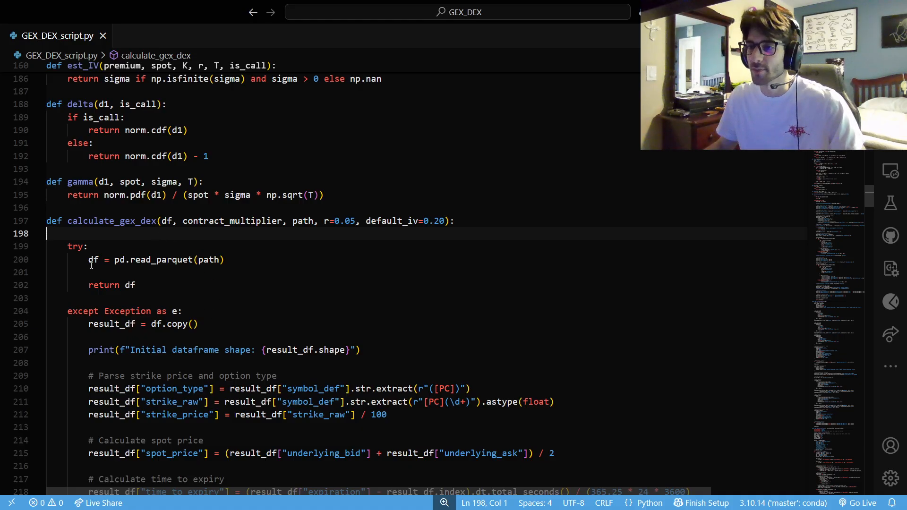
scroll(down, 3)
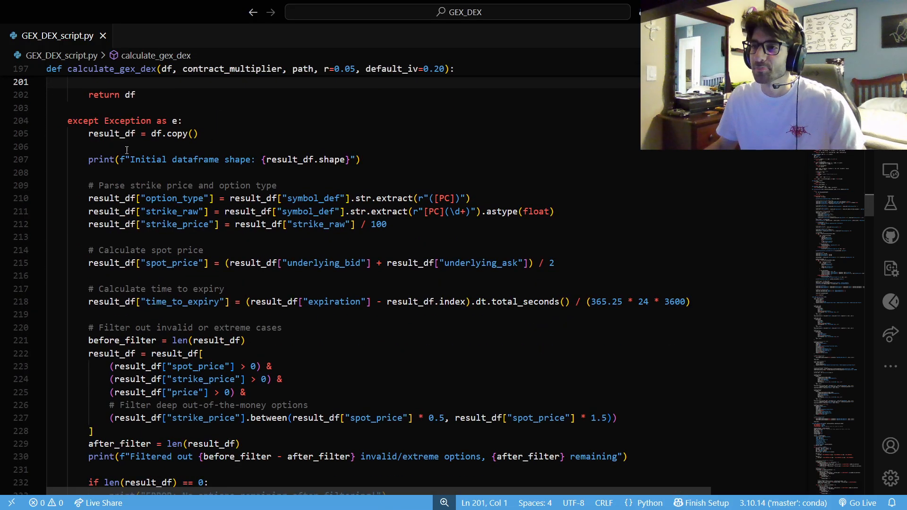
drag(87, 134, 199, 134)
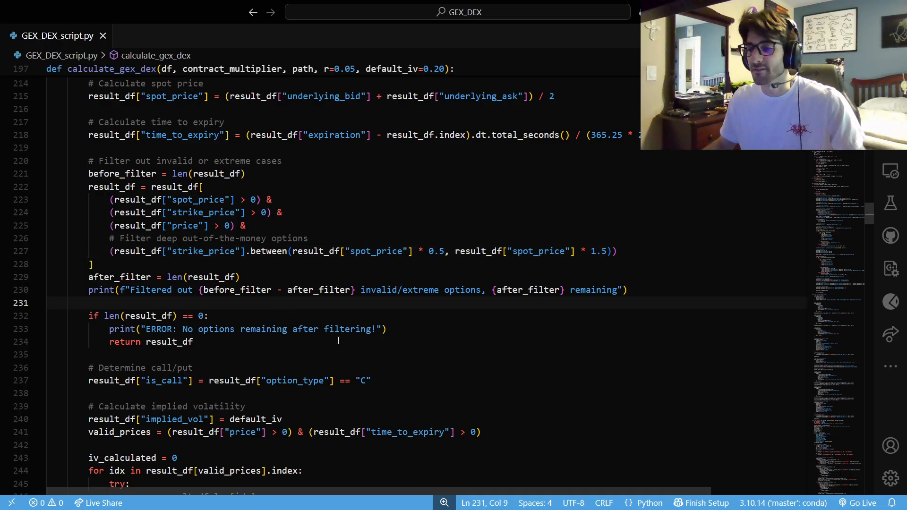
scroll(down, 3)
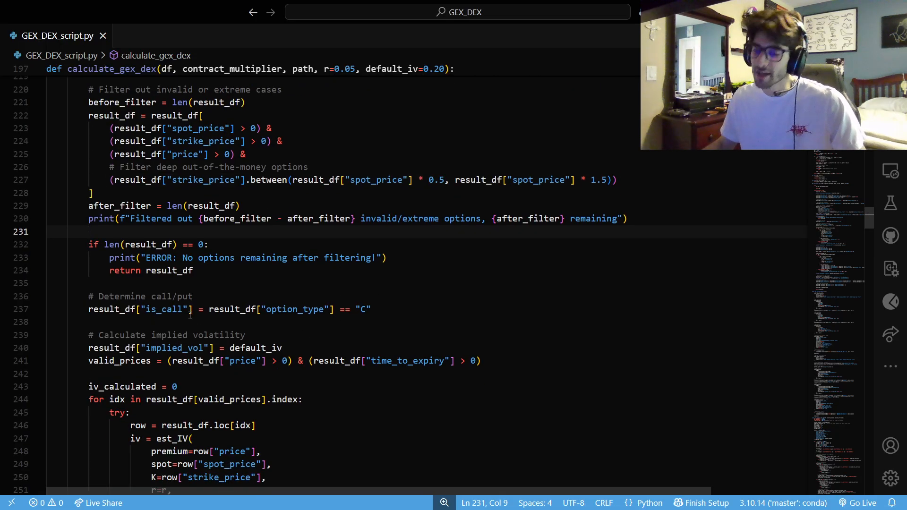
scroll(down, 3)
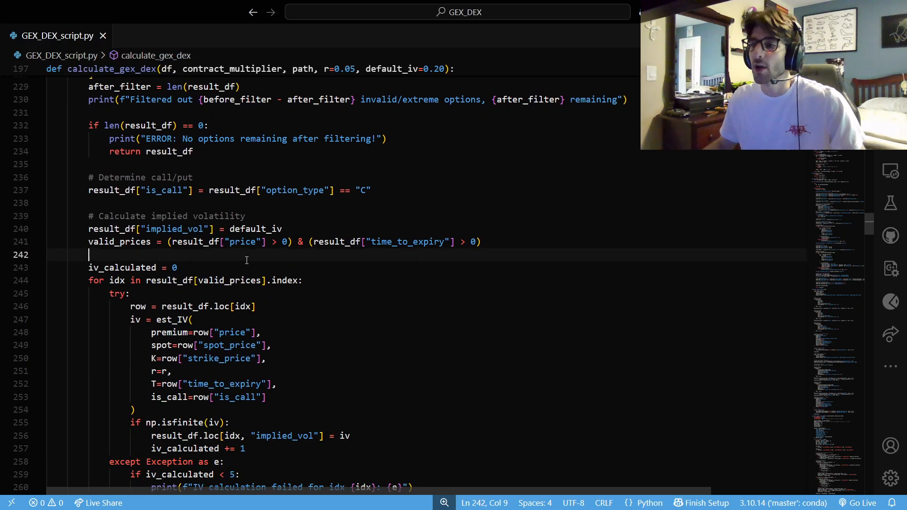
scroll(down, 3)
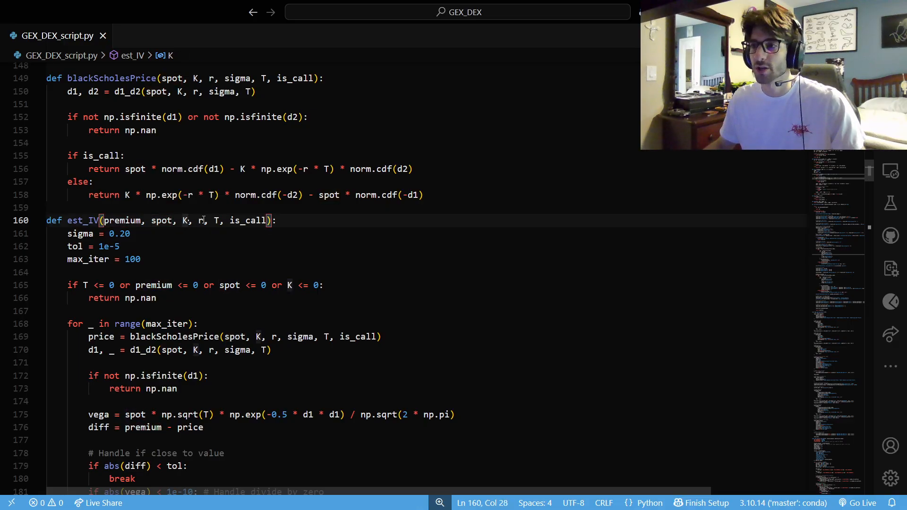
double_click(248, 221)
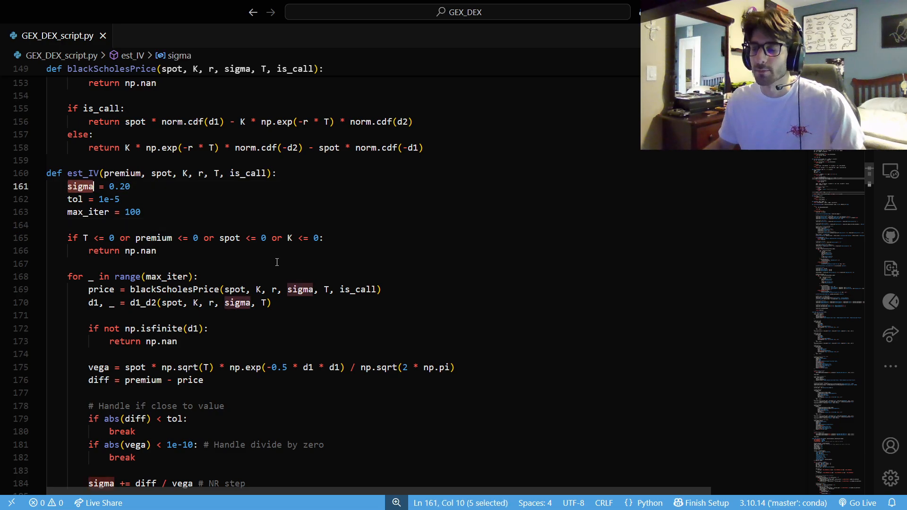
scroll(down, 3)
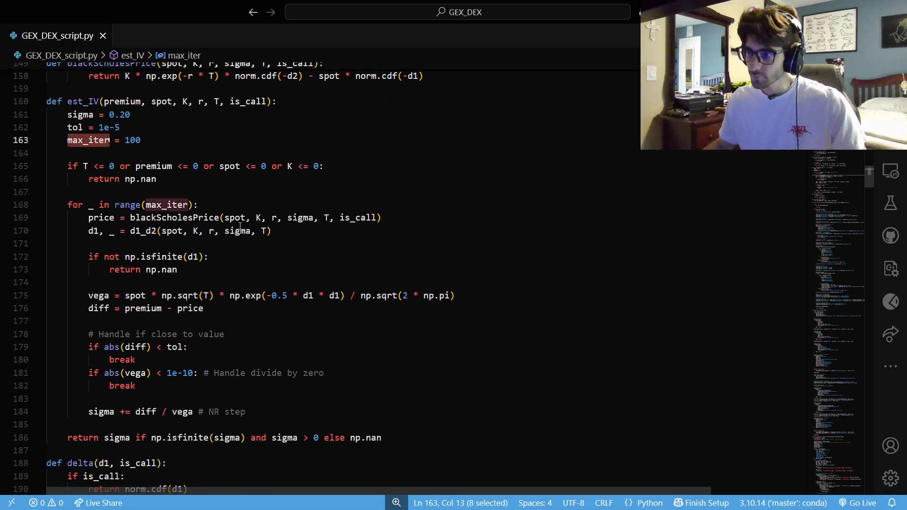
double_click(174, 217)
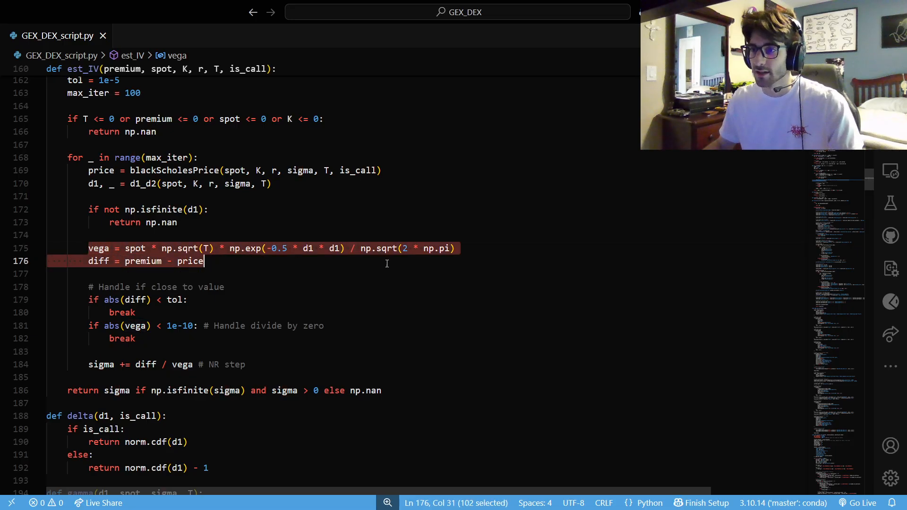
click(455, 248)
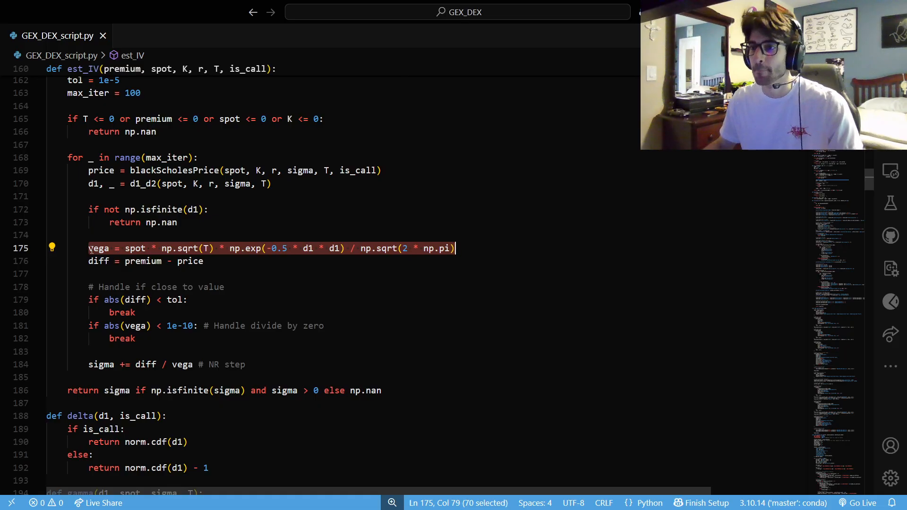
click(204, 261)
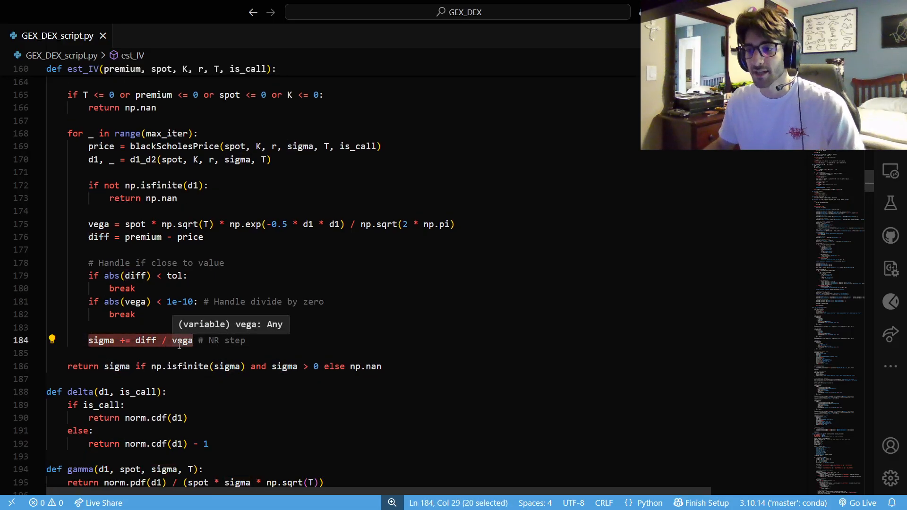
click(146, 340)
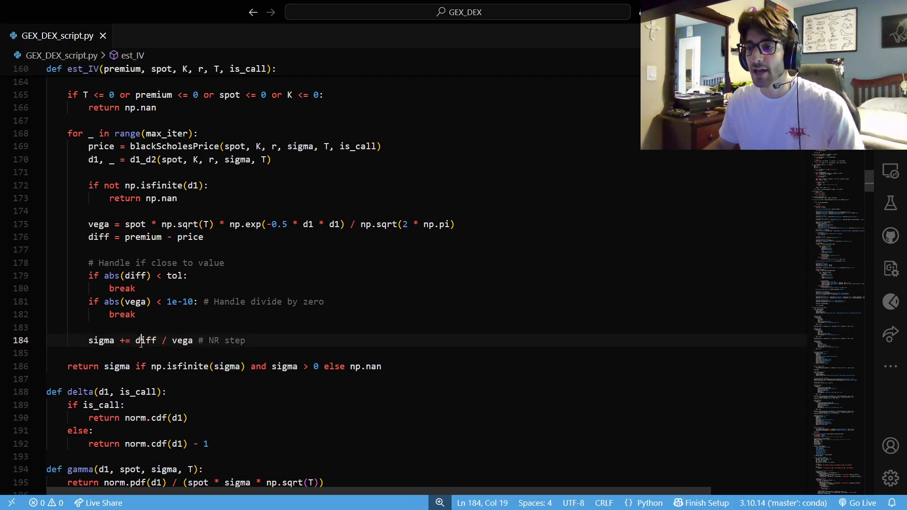
drag(125, 237, 204, 237)
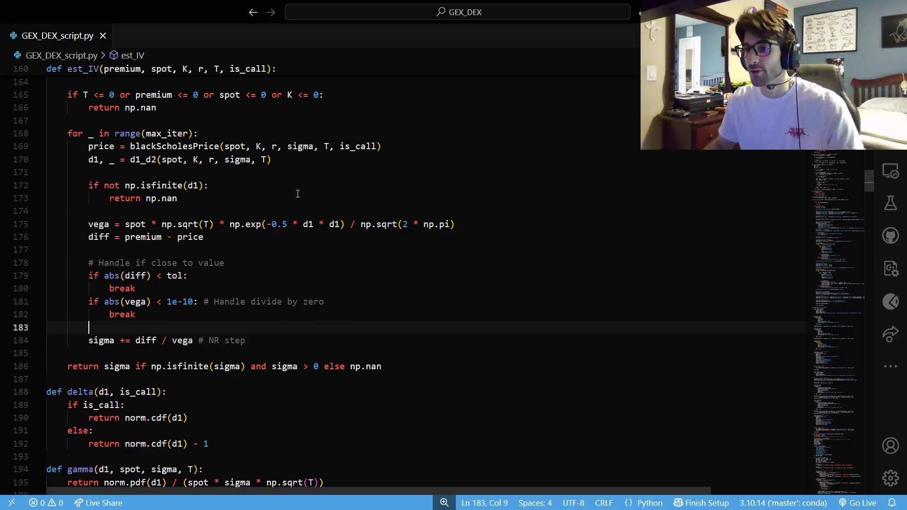
double_click(134, 275)
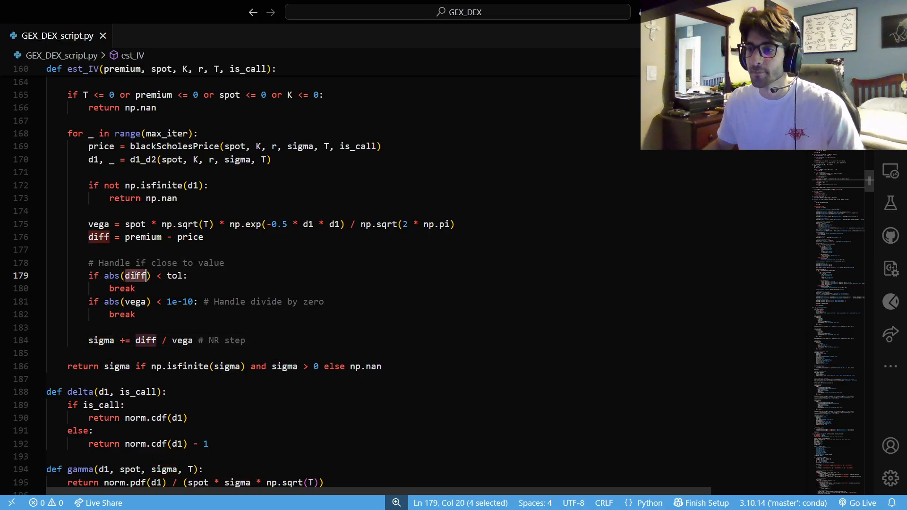
click(110, 302)
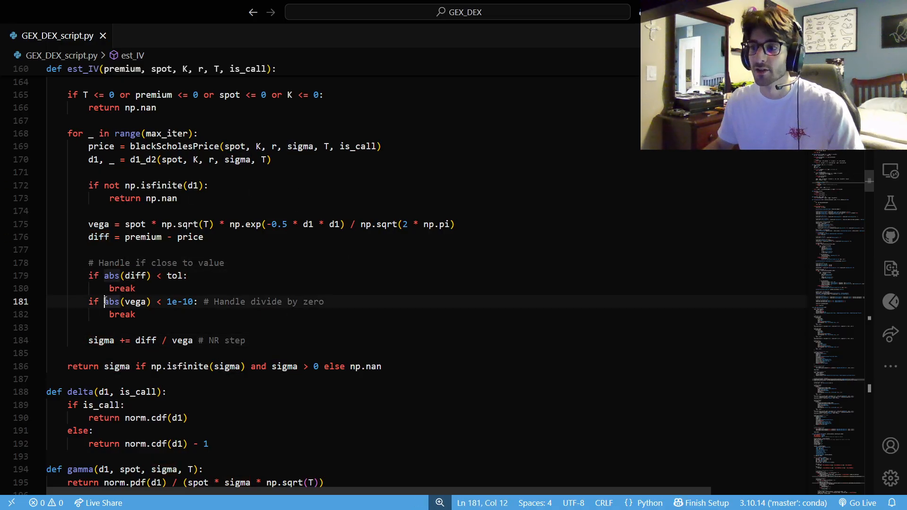
drag(212, 301, 324, 301)
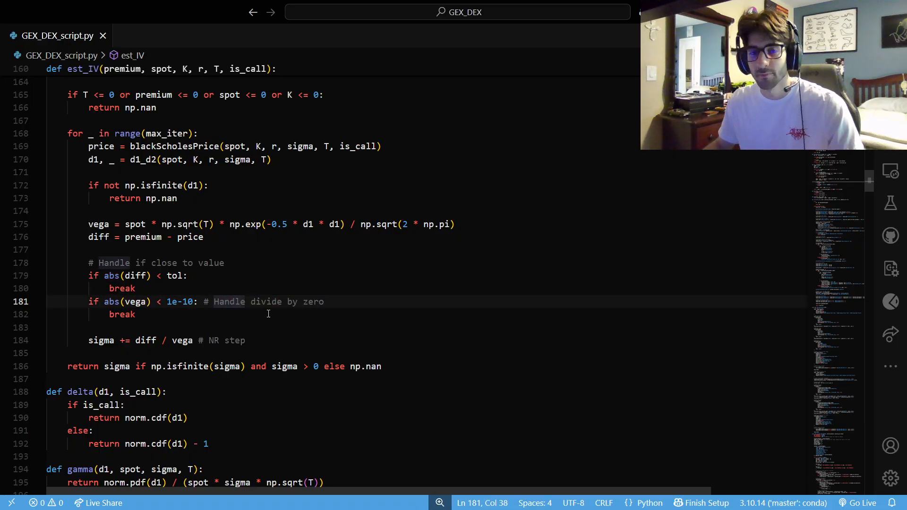
drag(203, 301, 325, 301)
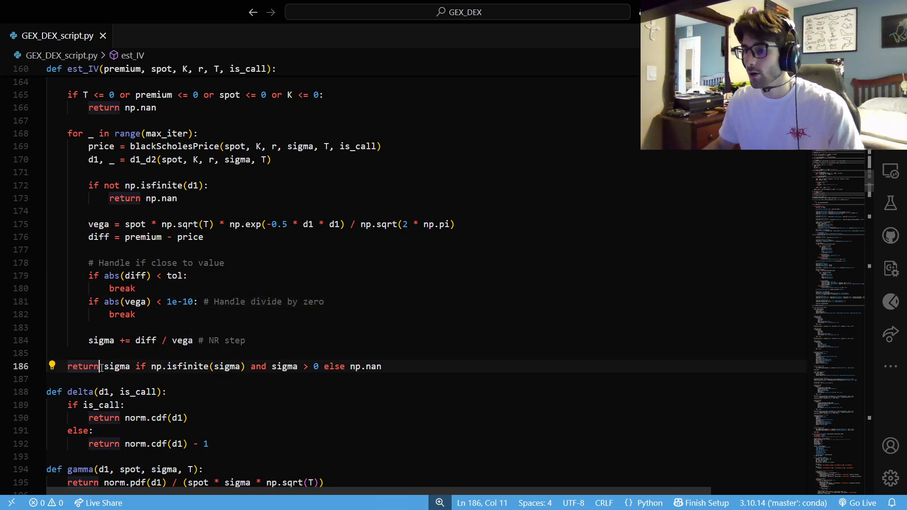
scroll(down, 3)
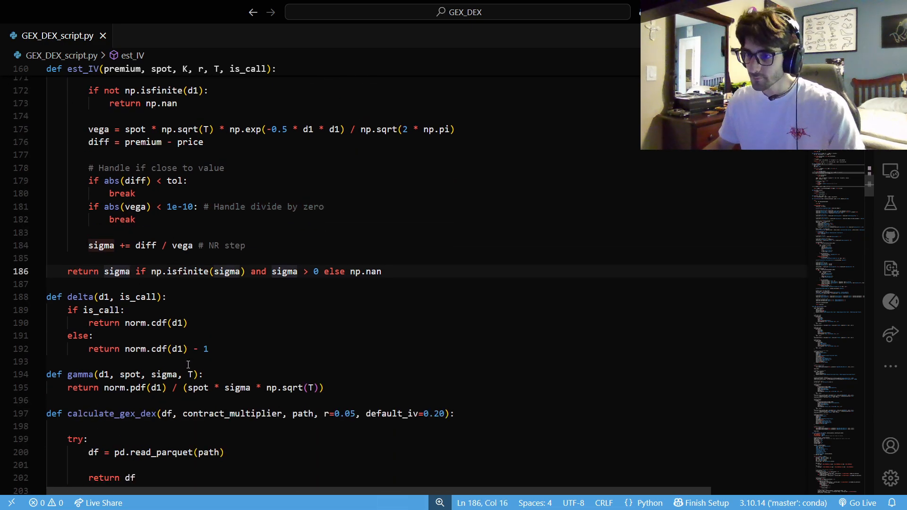
scroll(down, 3)
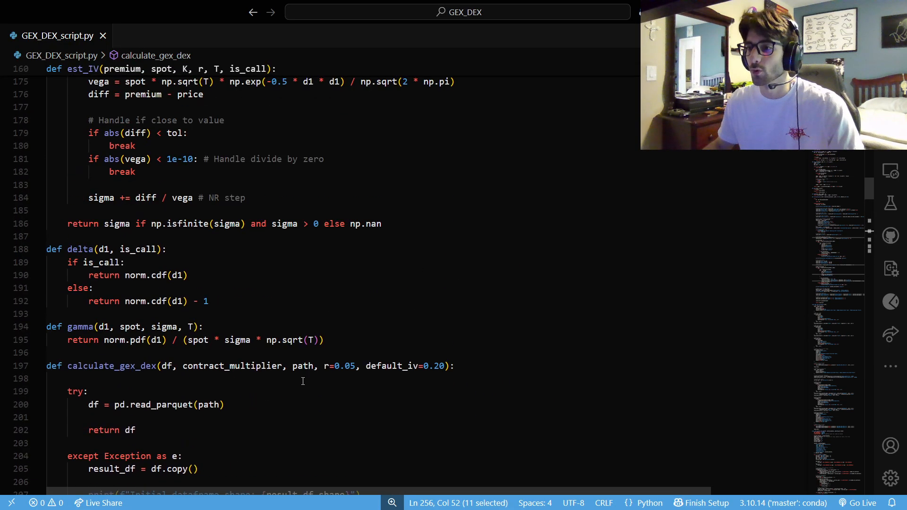
scroll(down, 3)
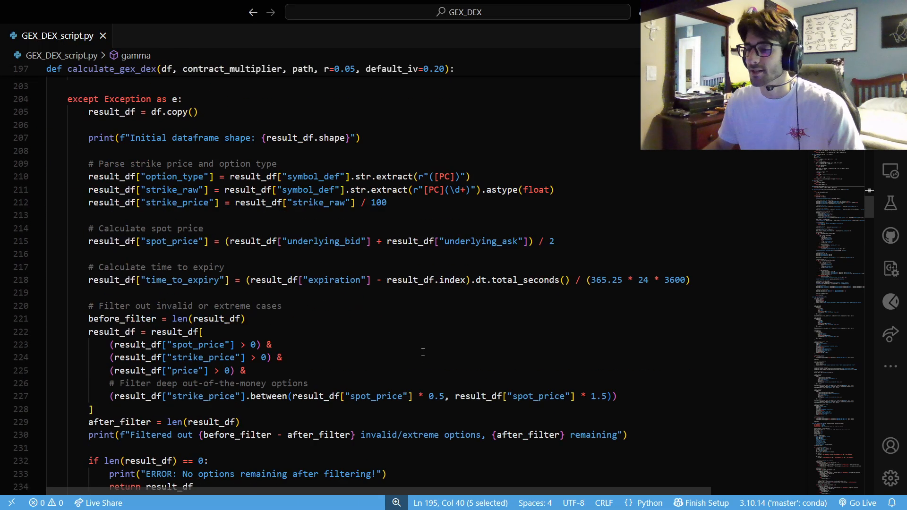
scroll(down, 3)
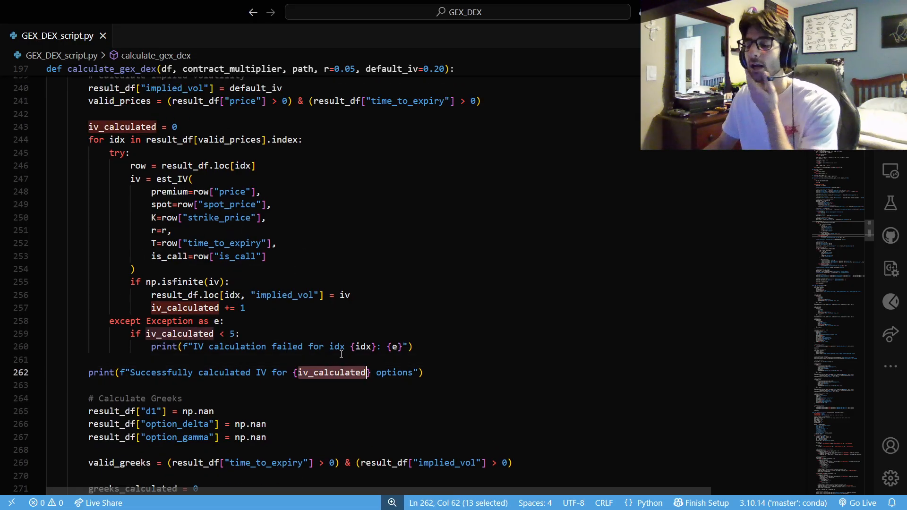
scroll(down, 3)
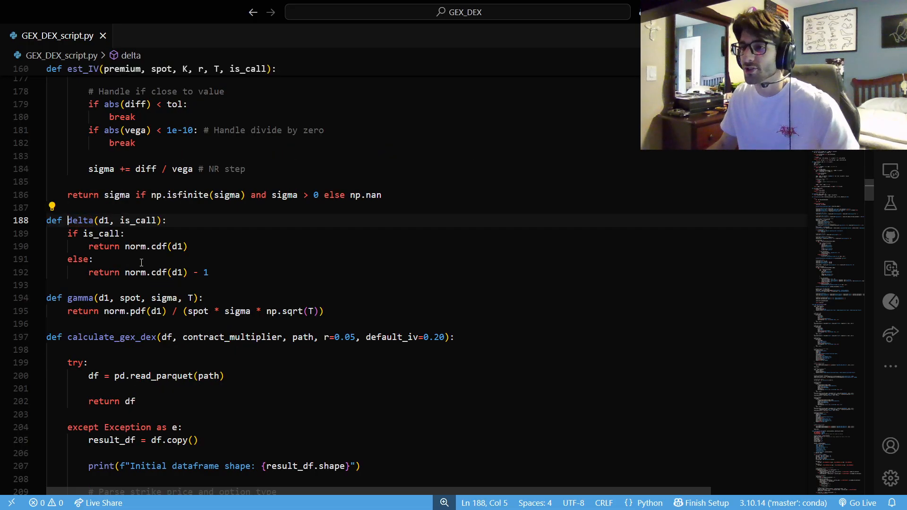
mouse_move(170, 245)
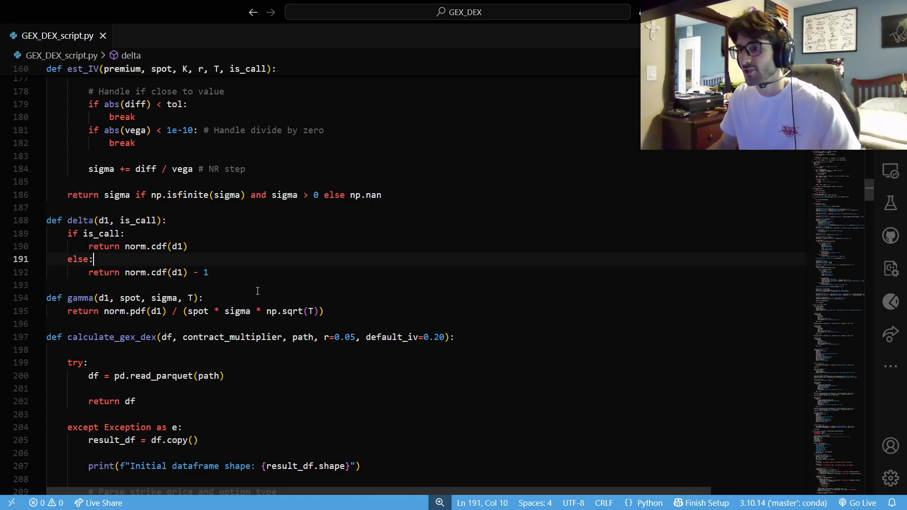
scroll(down, 3)
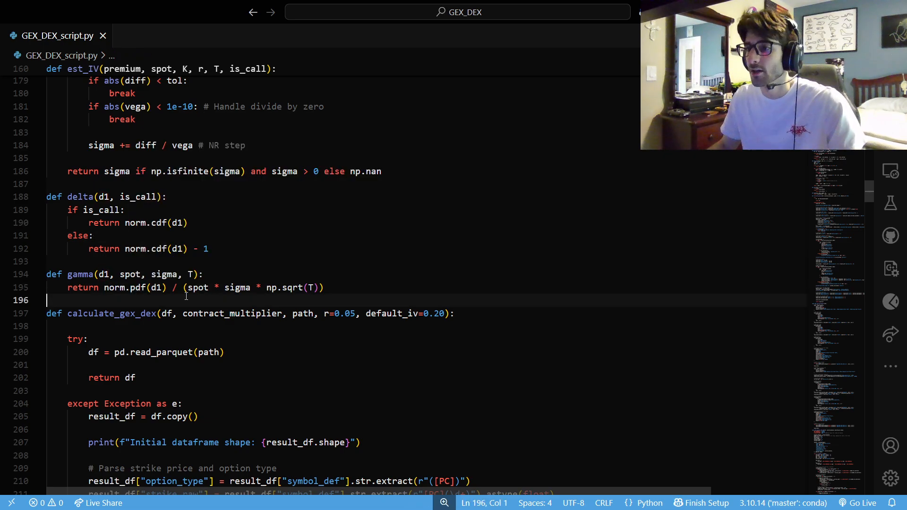
drag(188, 300, 314, 288)
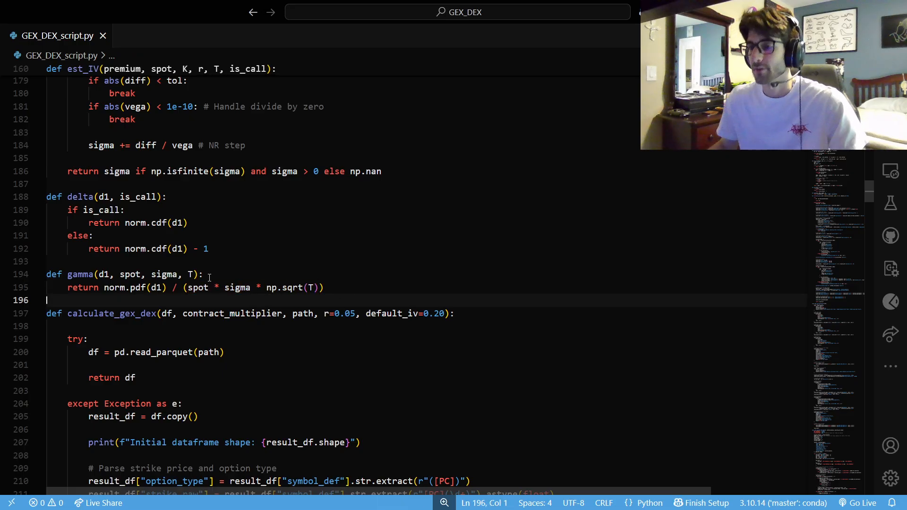
click(165, 274)
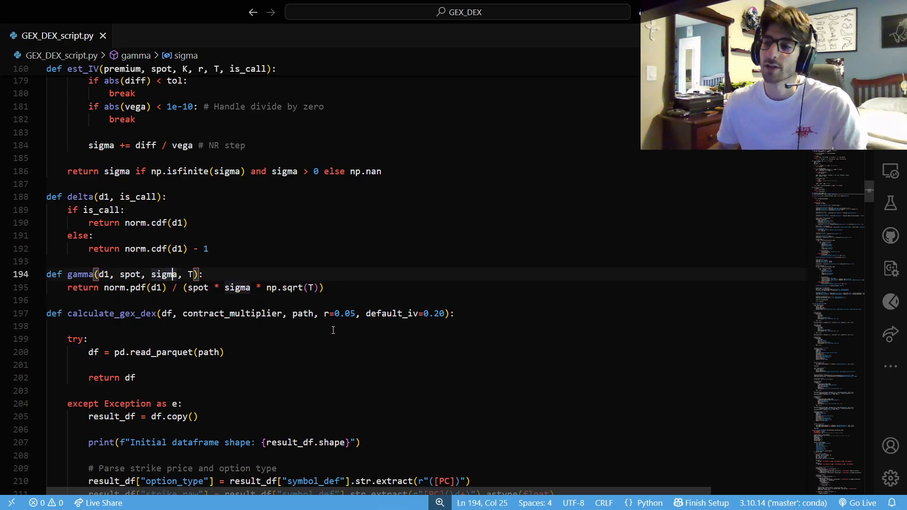
scroll(down, 3)
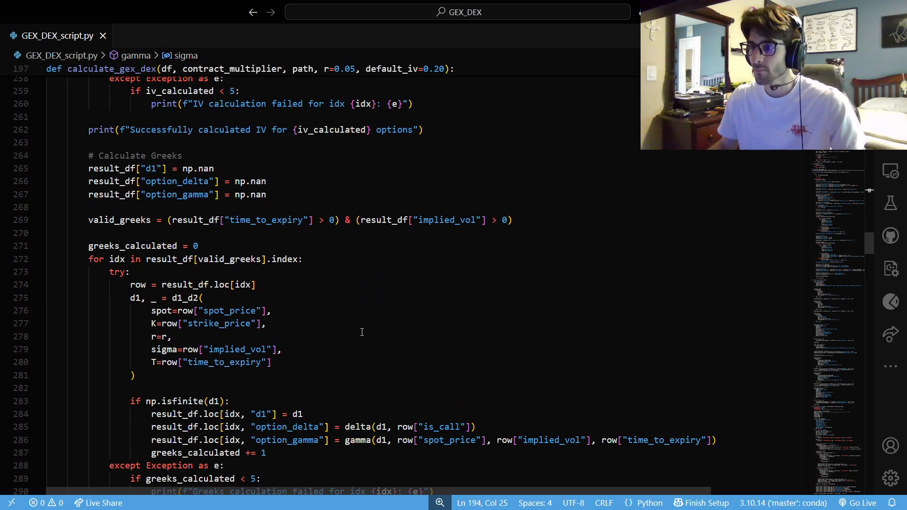
scroll(down, 3)
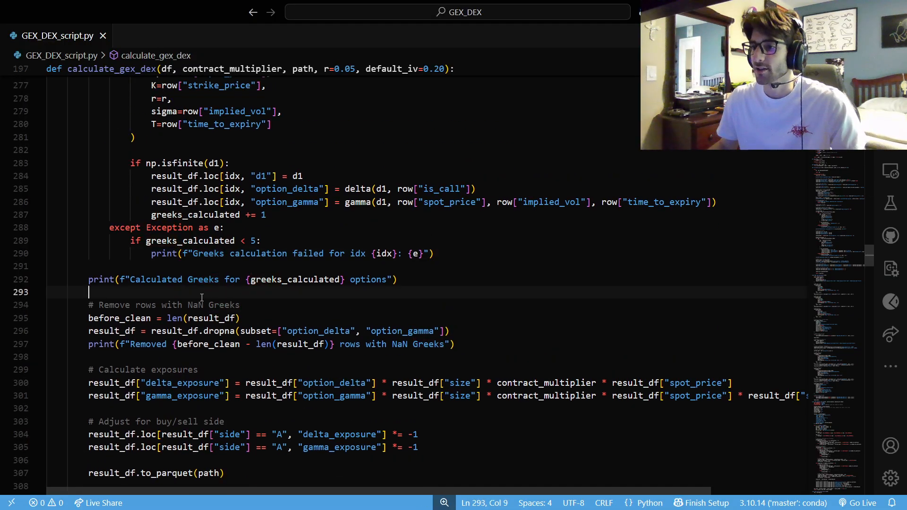
scroll(down, 3)
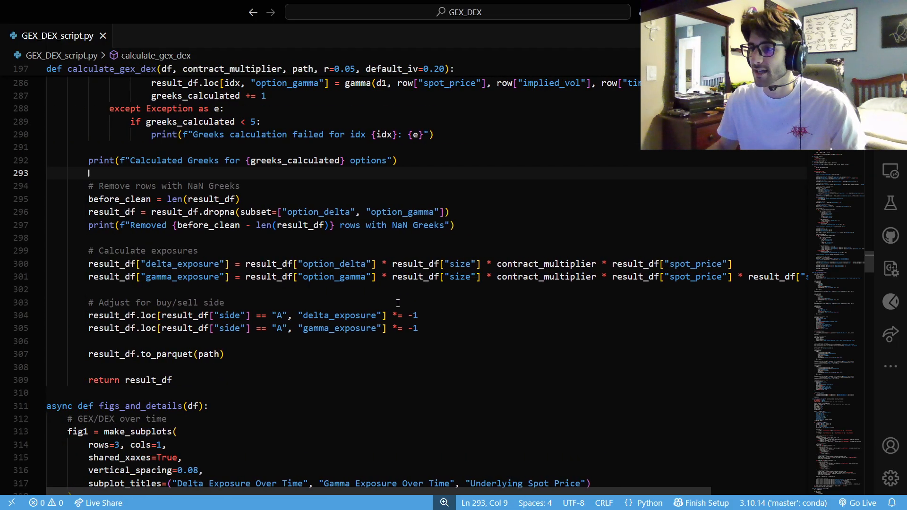
double_click(332, 264)
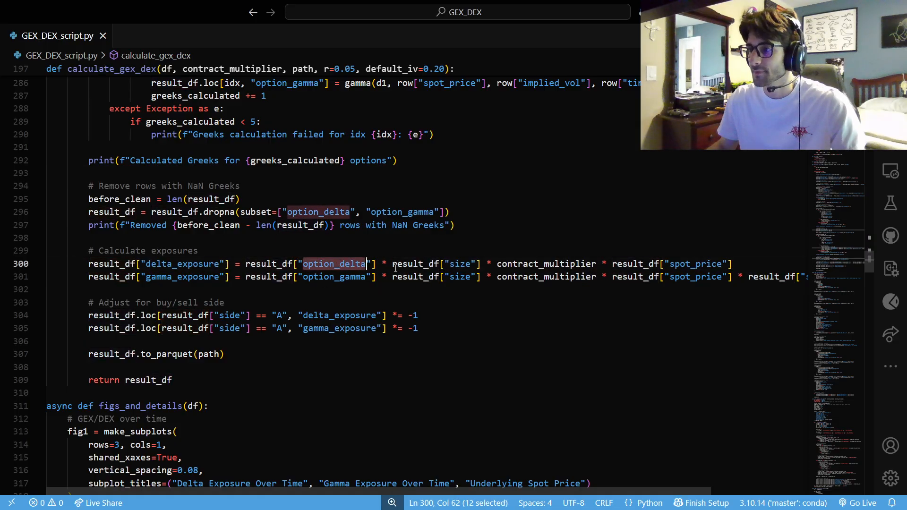
double_click(459, 264)
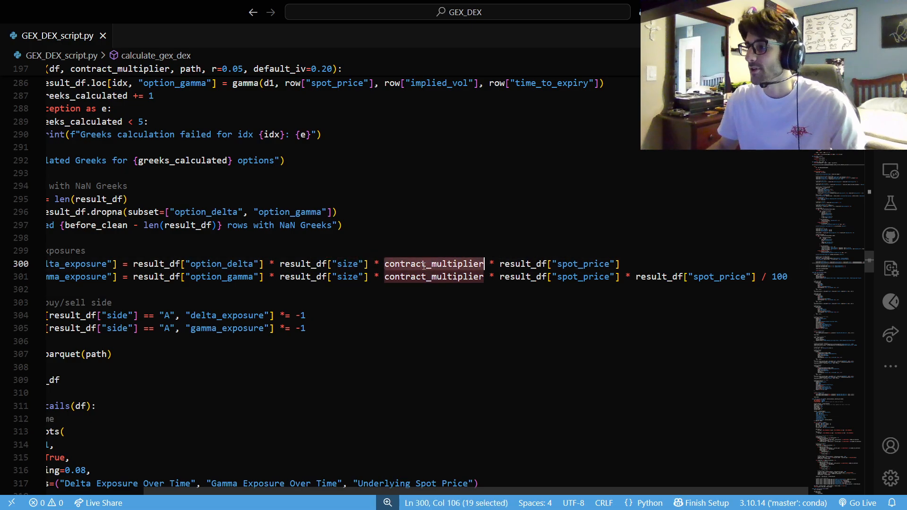
double_click(583, 263)
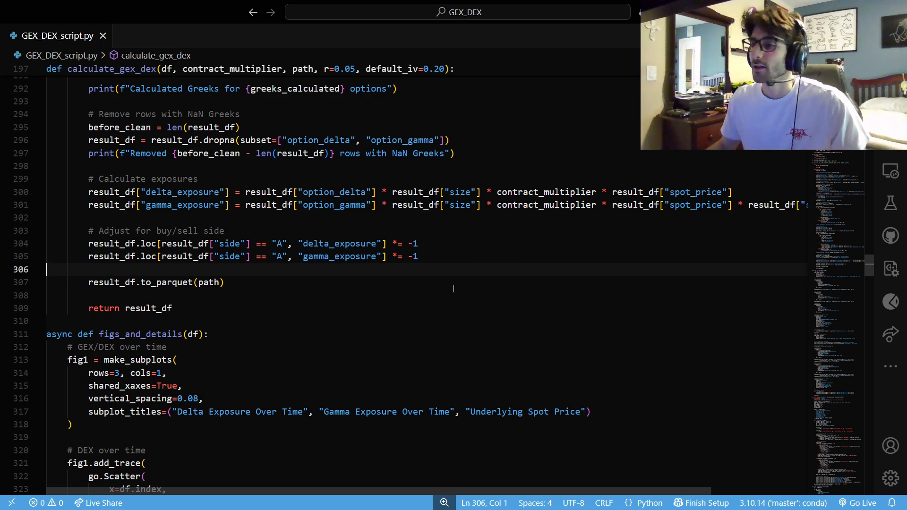
click(278, 244)
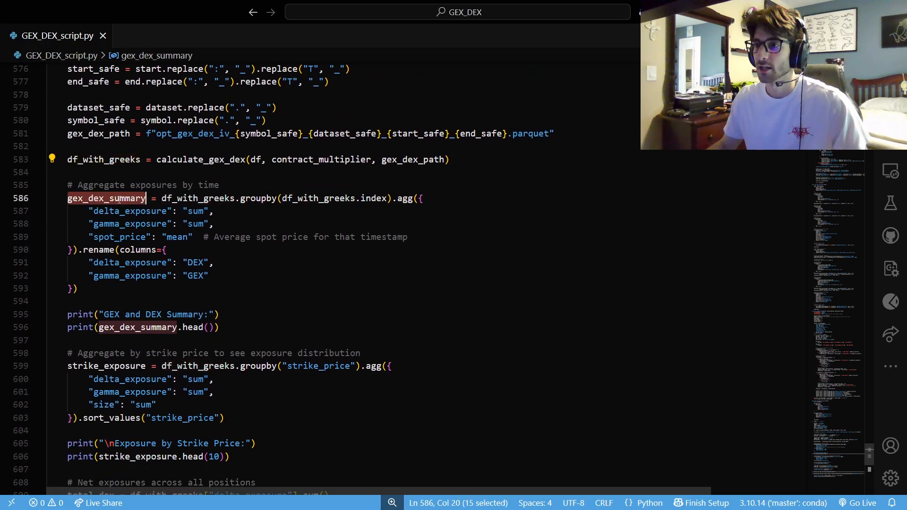
scroll(down, 3)
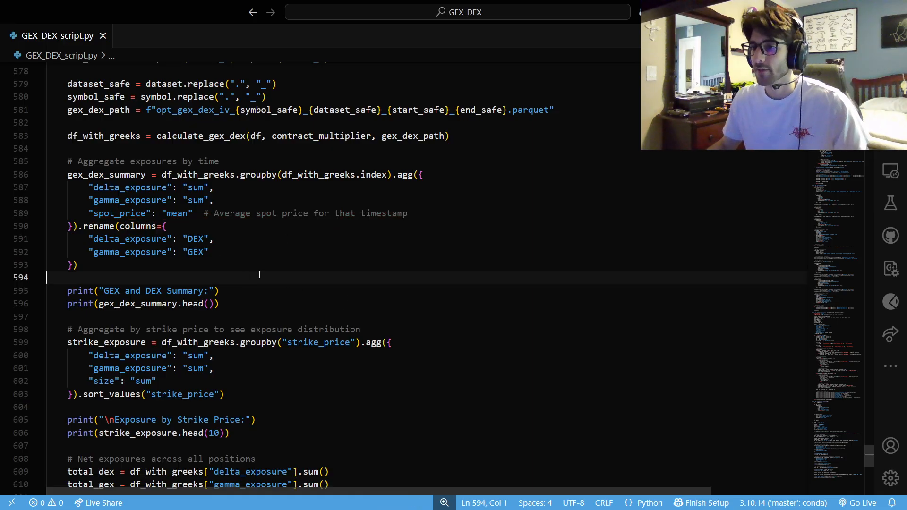
scroll(down, 3)
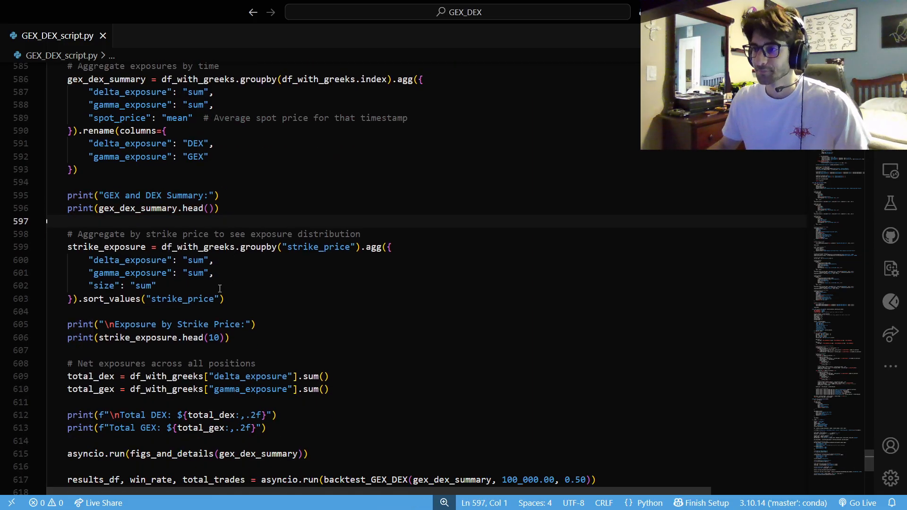
drag(67, 247, 225, 298)
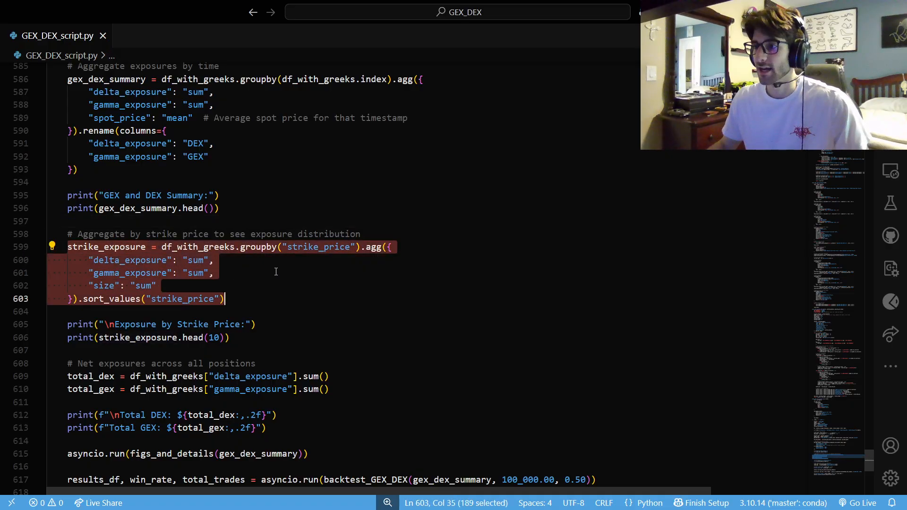
scroll(down, 3)
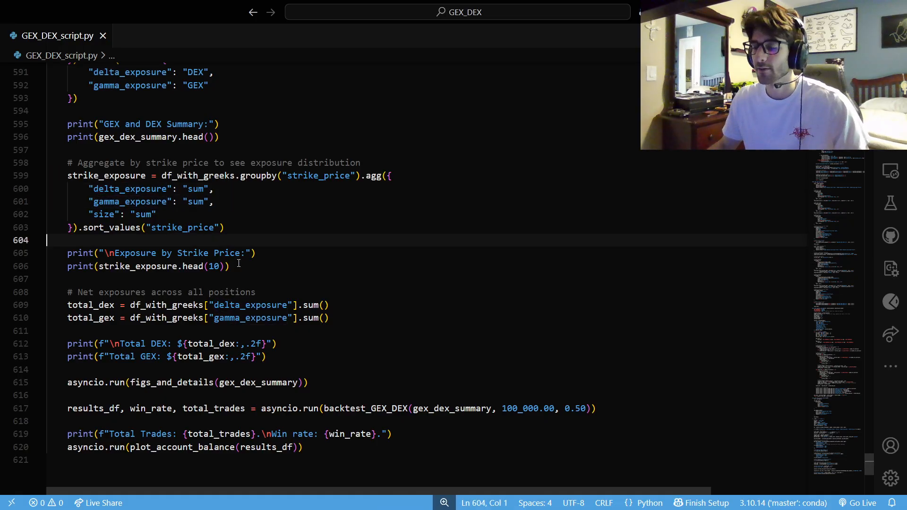
double_click(137, 266)
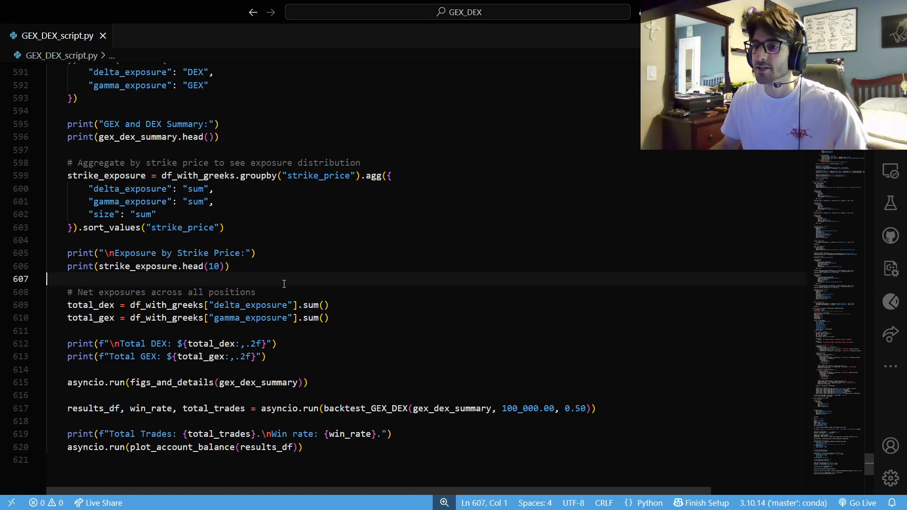
double_click(90, 234)
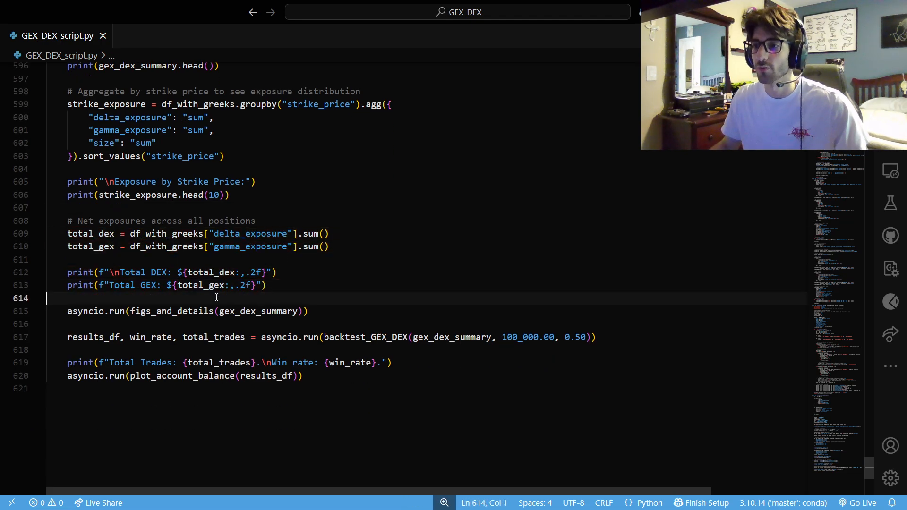
double_click(210, 272)
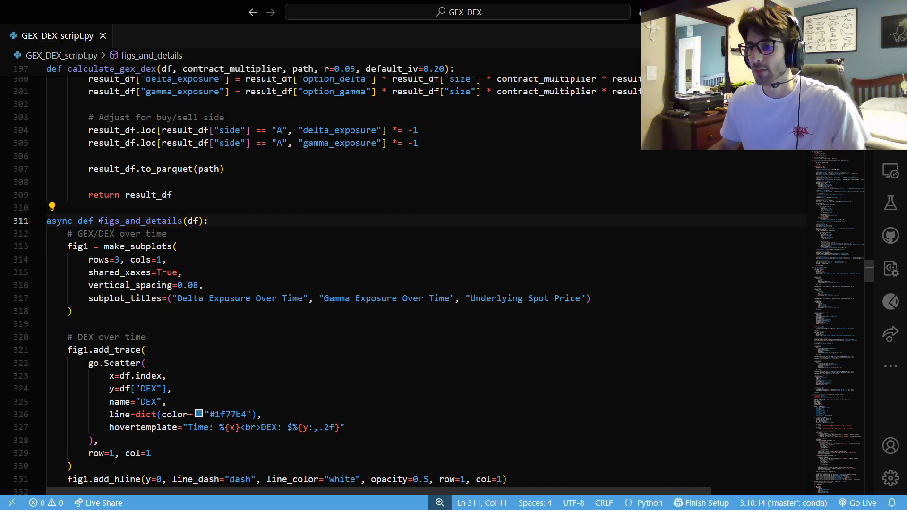
scroll(down, 3)
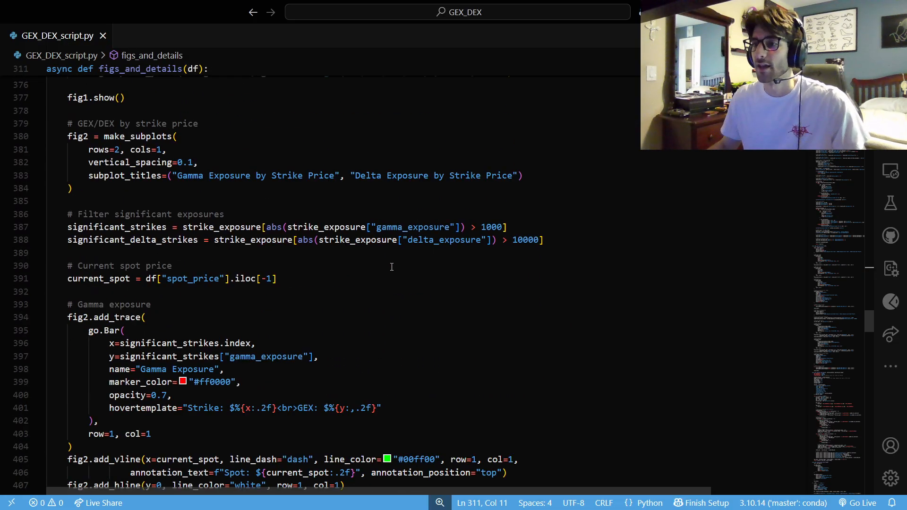
scroll(down, 3)
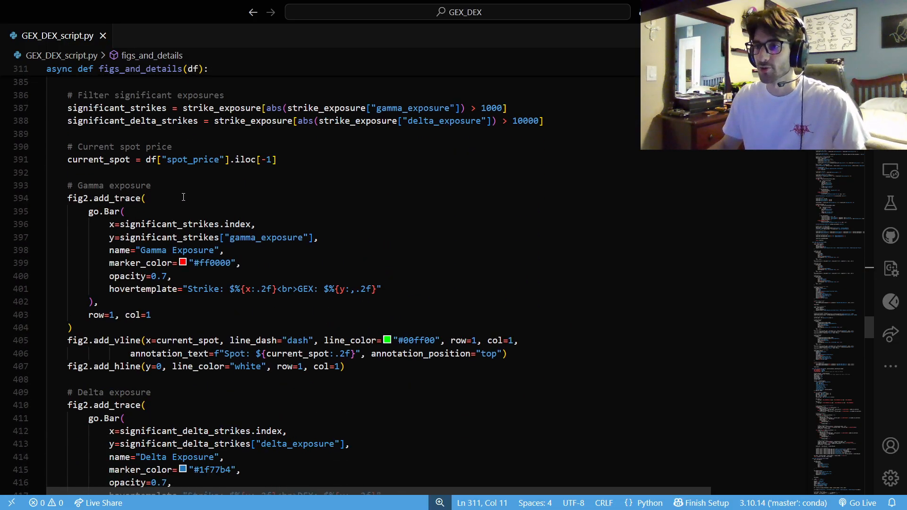
scroll(down, 3)
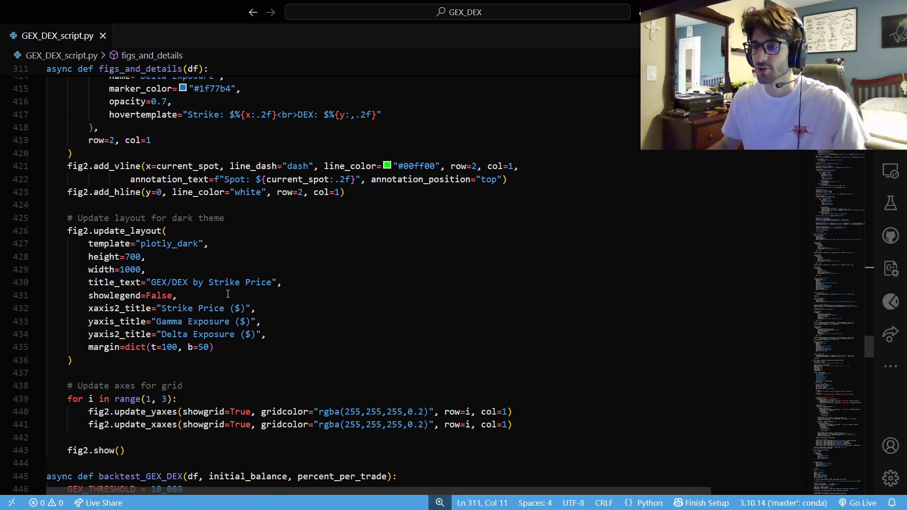
scroll(down, 3)
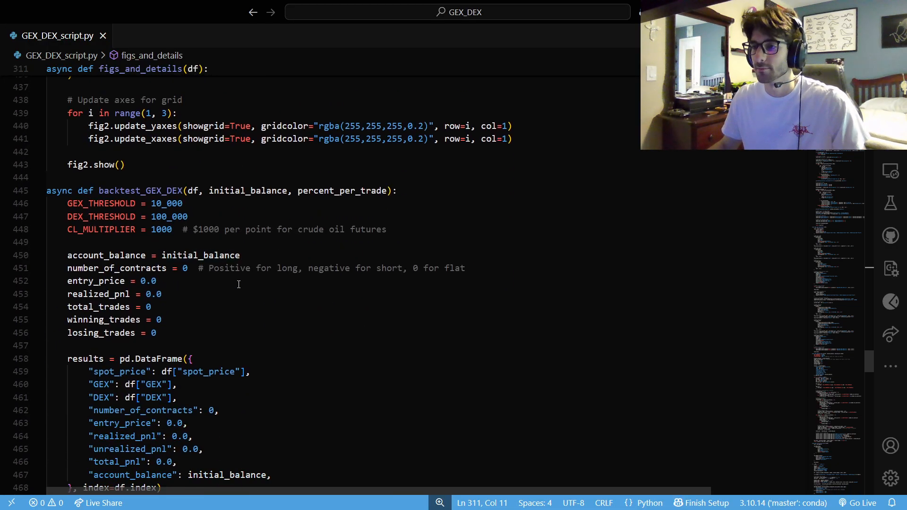
scroll(down, 3)
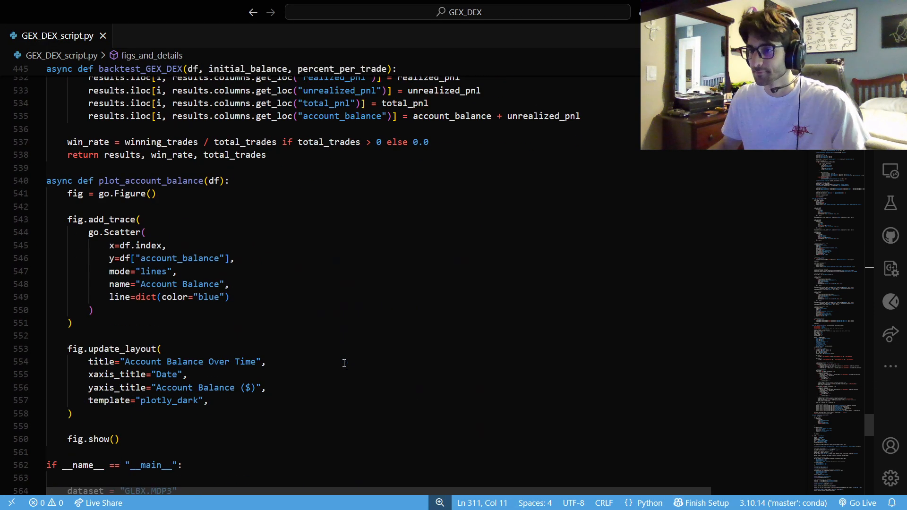
scroll(down, 3)
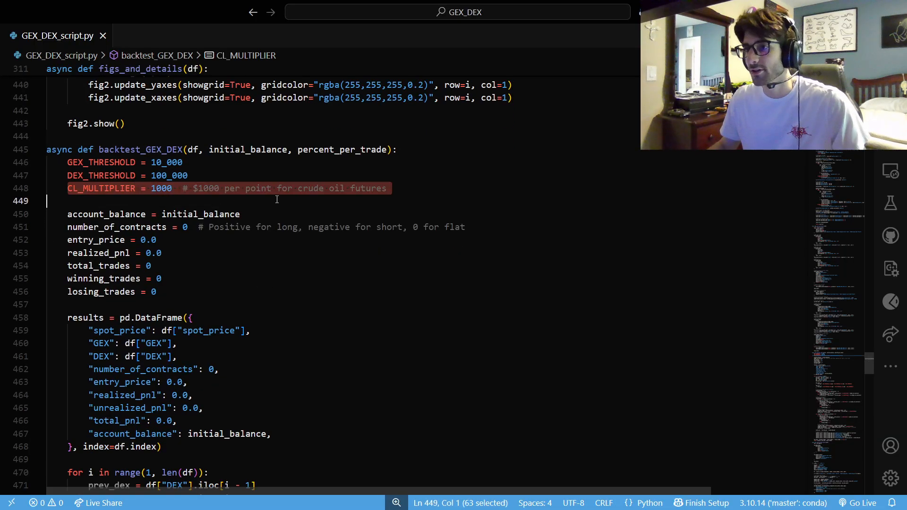
Step: Delete the hard-coded CL_MULTIPLIER constant and substitute contract_multiplier via autocomplete
click(386, 188)
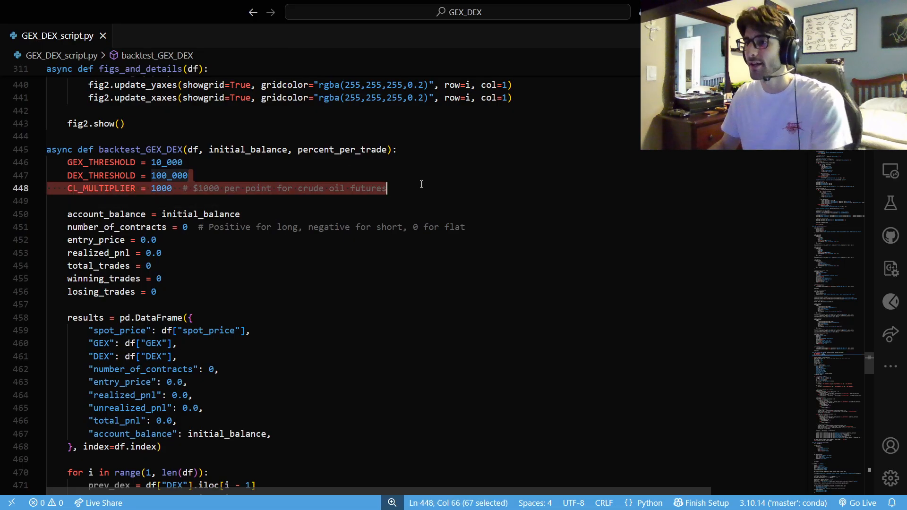
key(Delete)
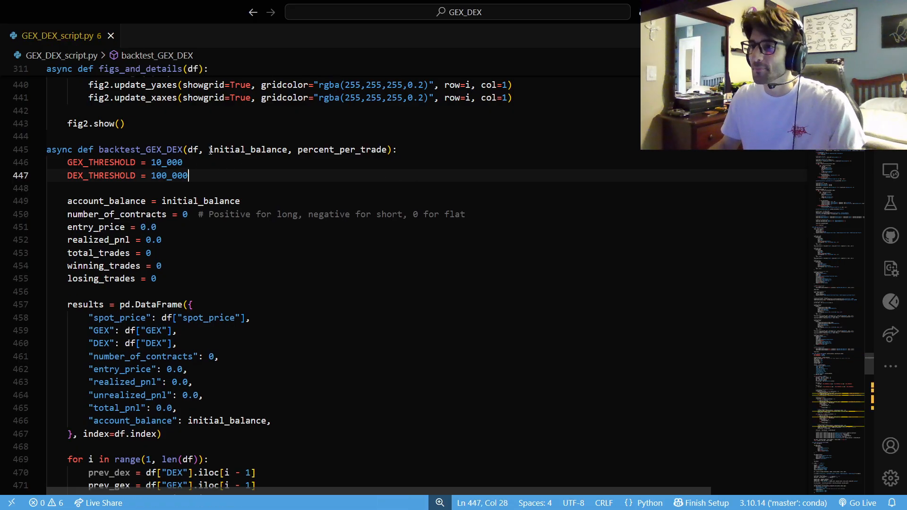
scroll(down, 3)
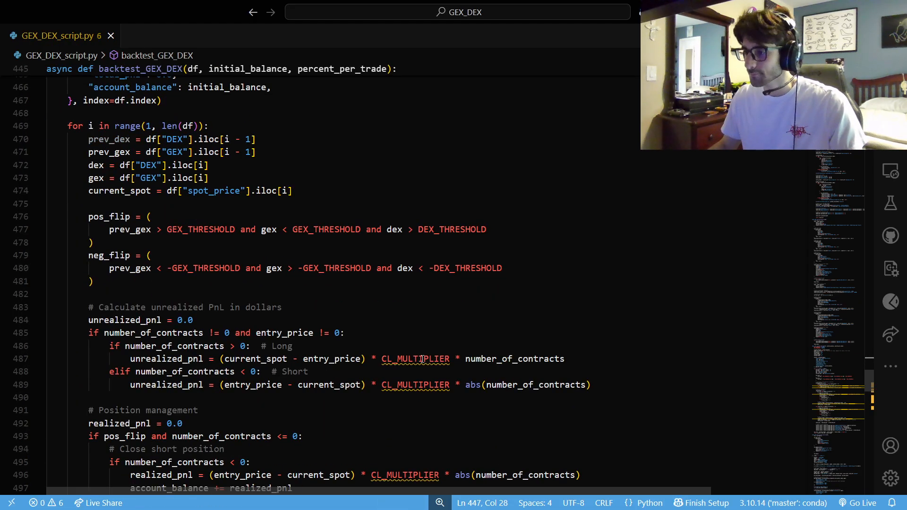
text(cont)
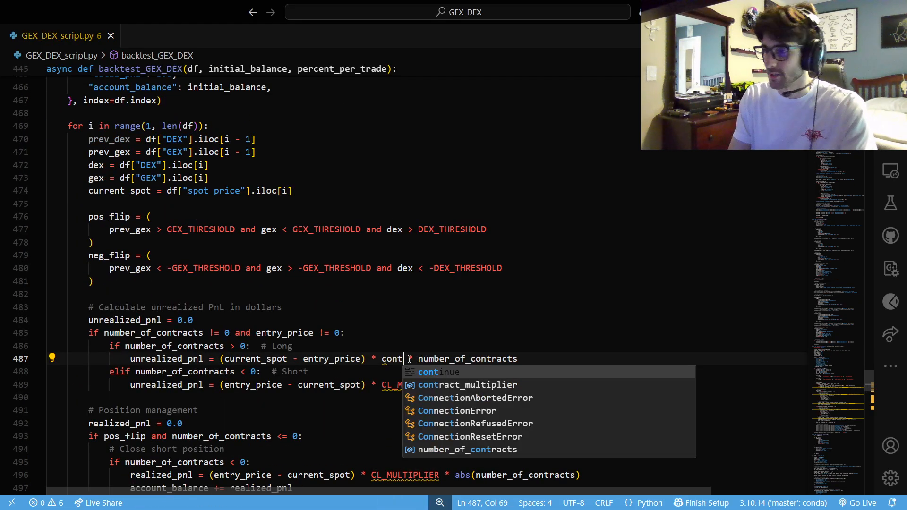
click(466, 385)
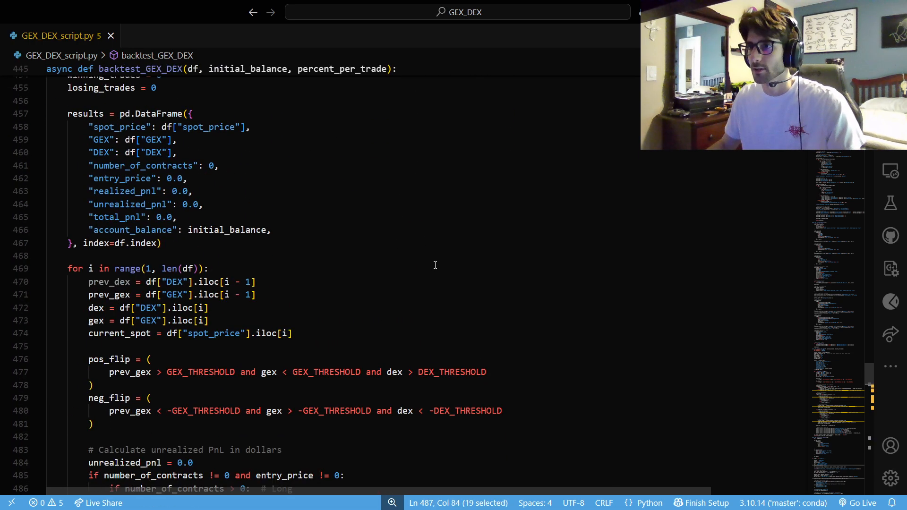
Step: Review the backtest_GEX_DEX call arguments to confirm contract_multiplier is passed
scroll(down, 3)
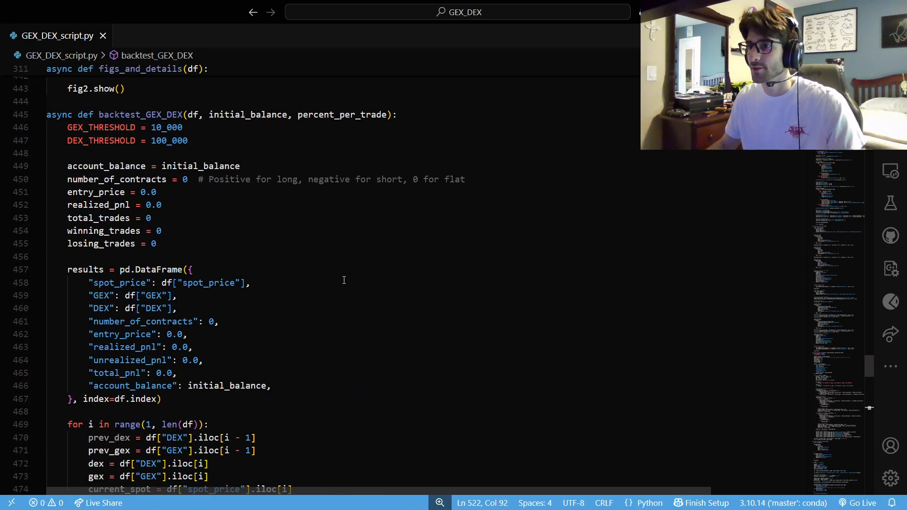
click(194, 258)
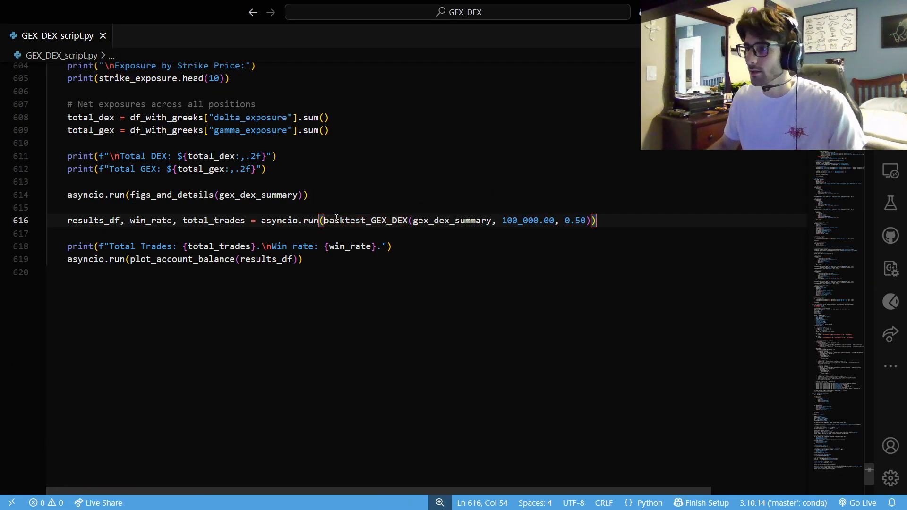
double_click(451, 221)
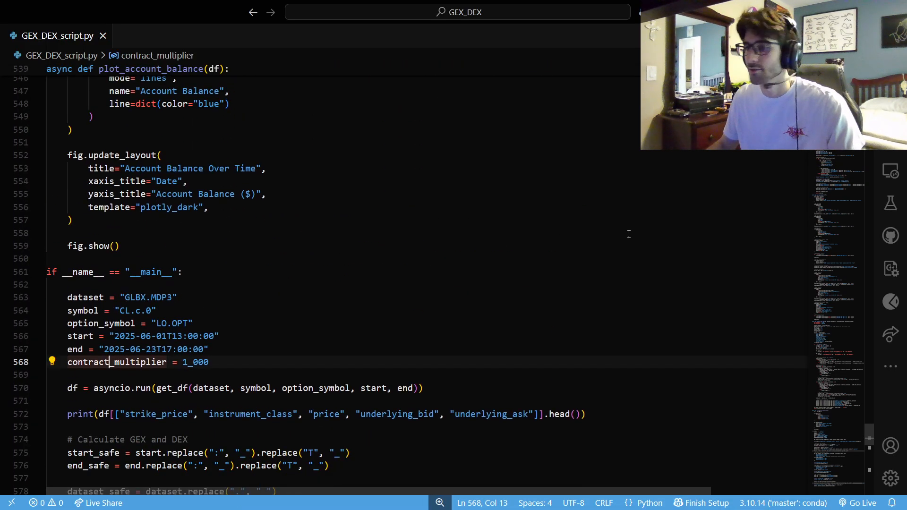
scroll(down, 3)
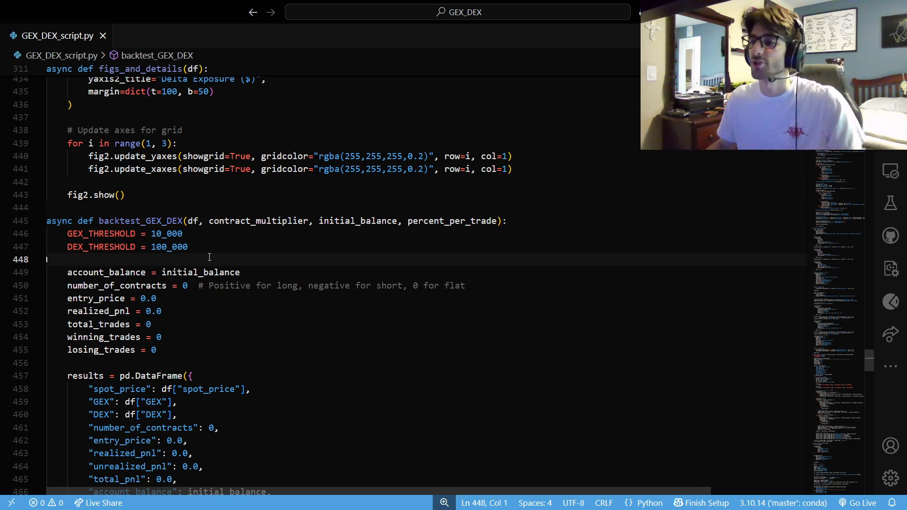
double_click(200, 272)
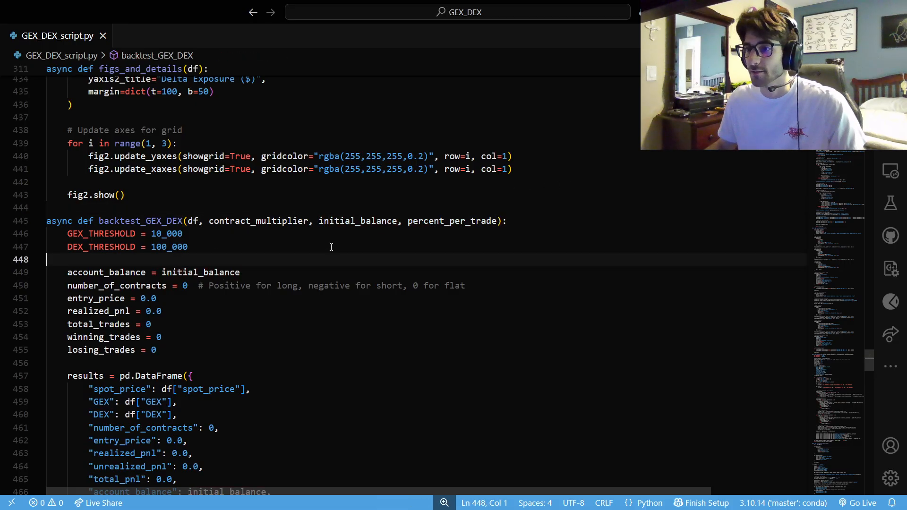
scroll(down, 3)
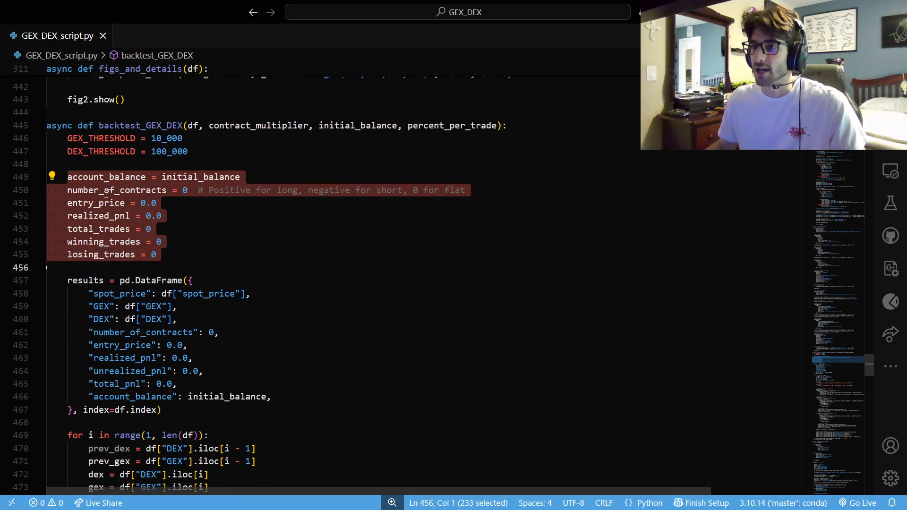
double_click(116, 190)
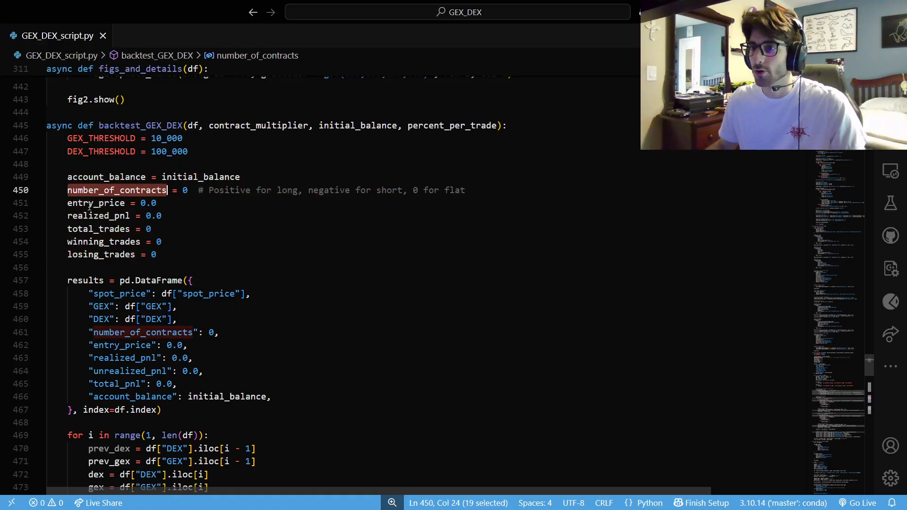
click(104, 228)
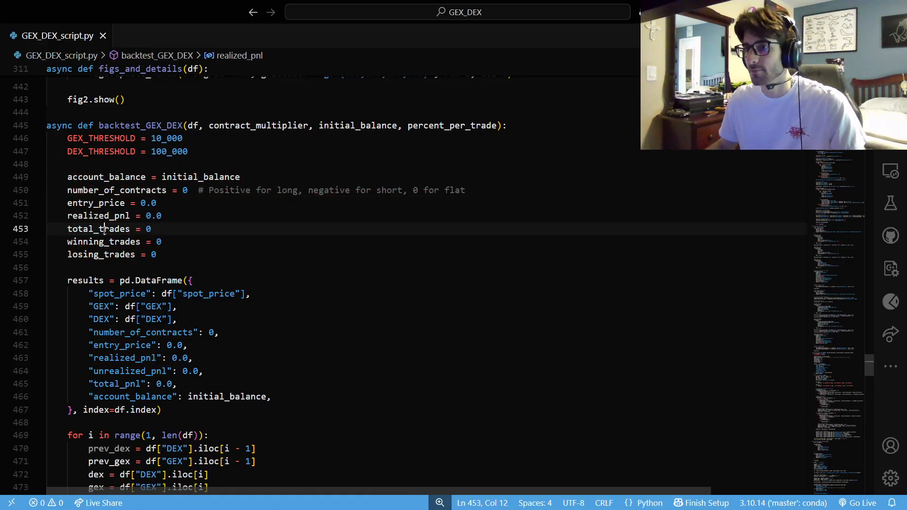
click(130, 267)
text(current_spot = df["spot_price"].iloc[i])
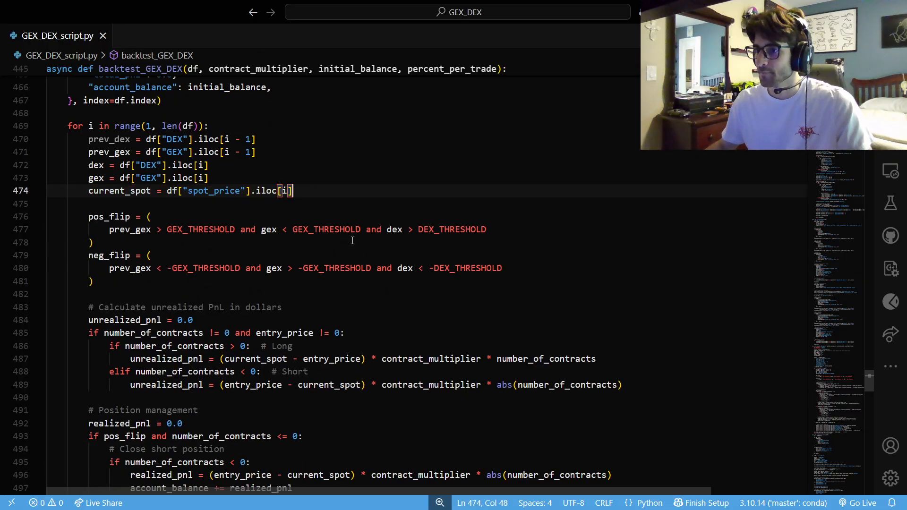
drag(108, 229, 235, 229)
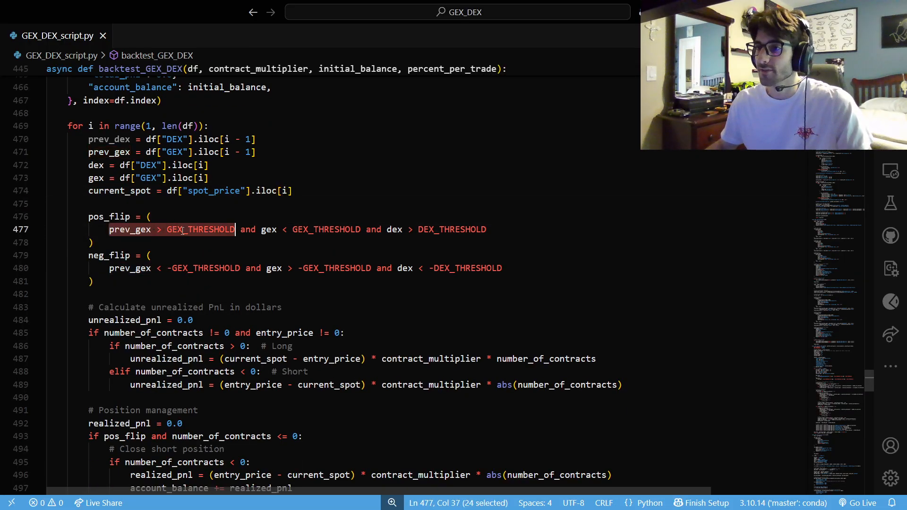
mouse_move(199, 229)
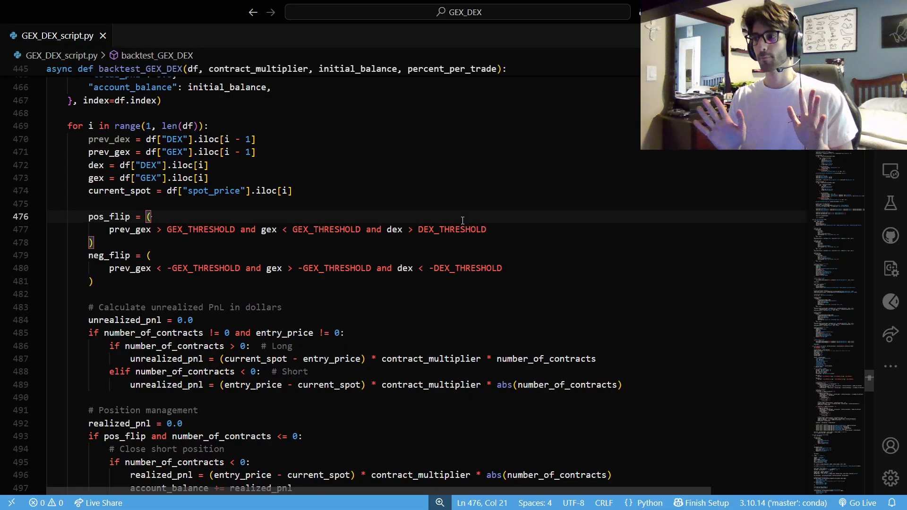
drag(387, 229, 487, 229)
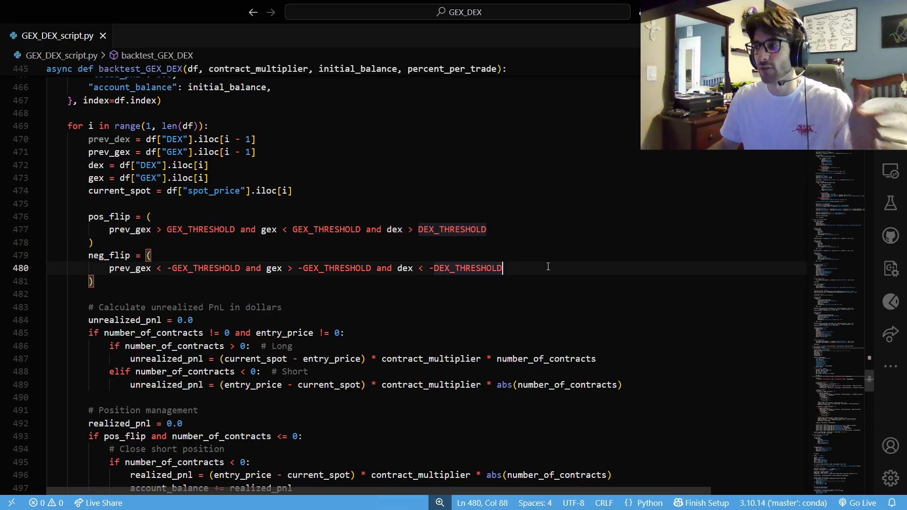
click(487, 229)
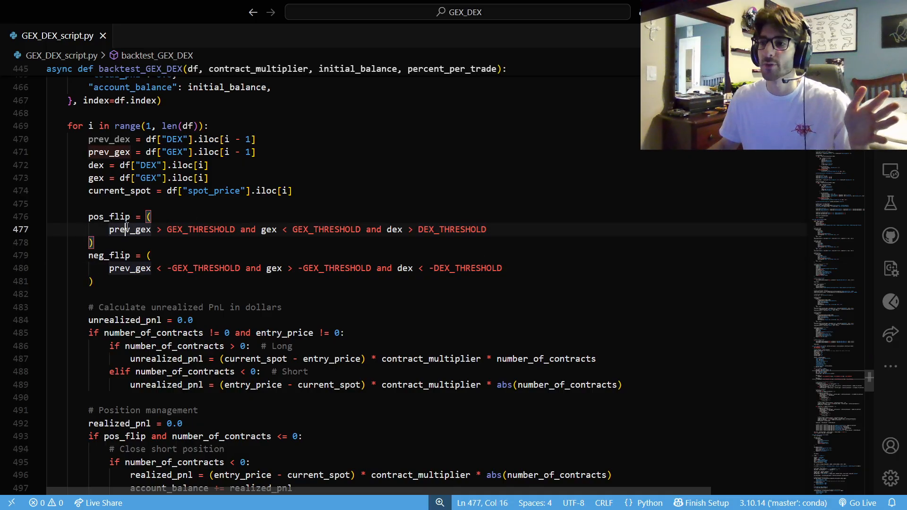
click(382, 216)
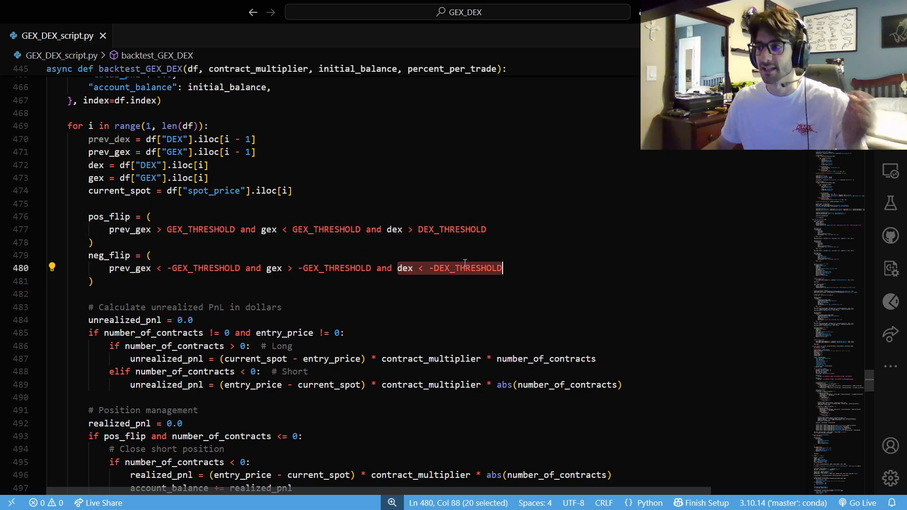
click(91, 242)
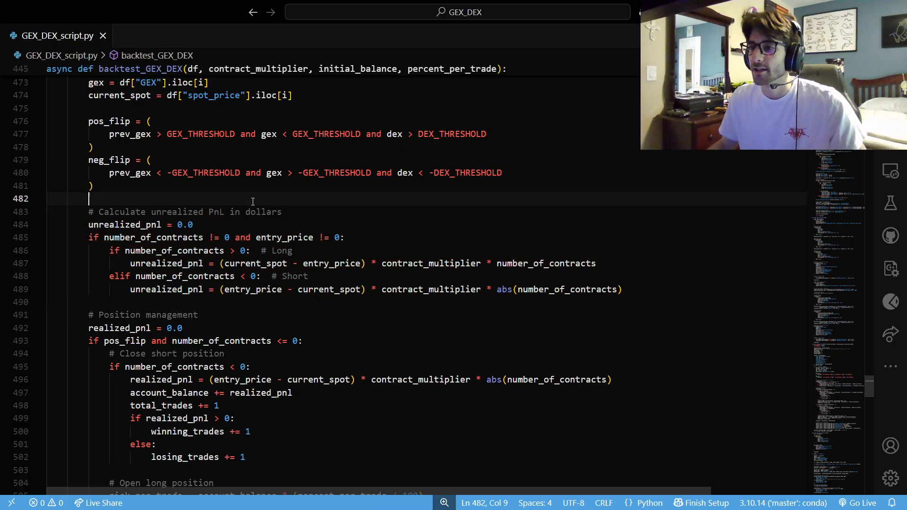
scroll(down, 3)
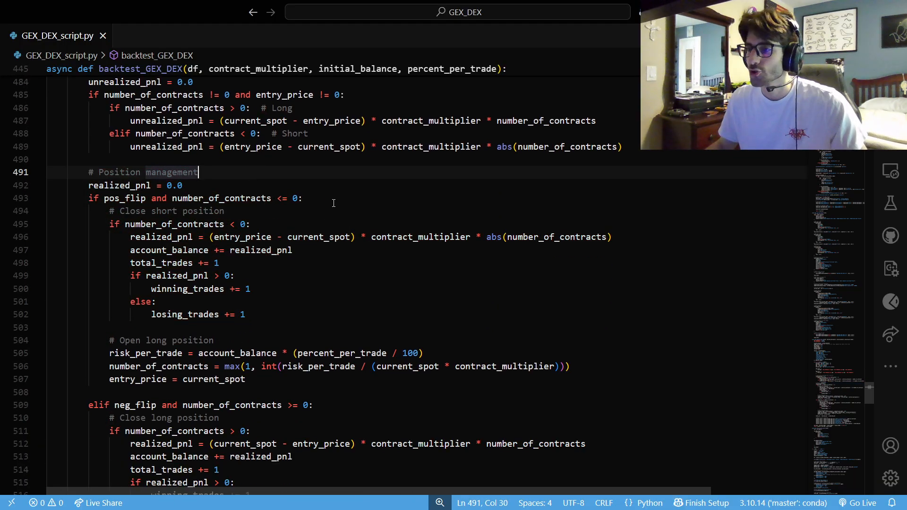
double_click(221, 198)
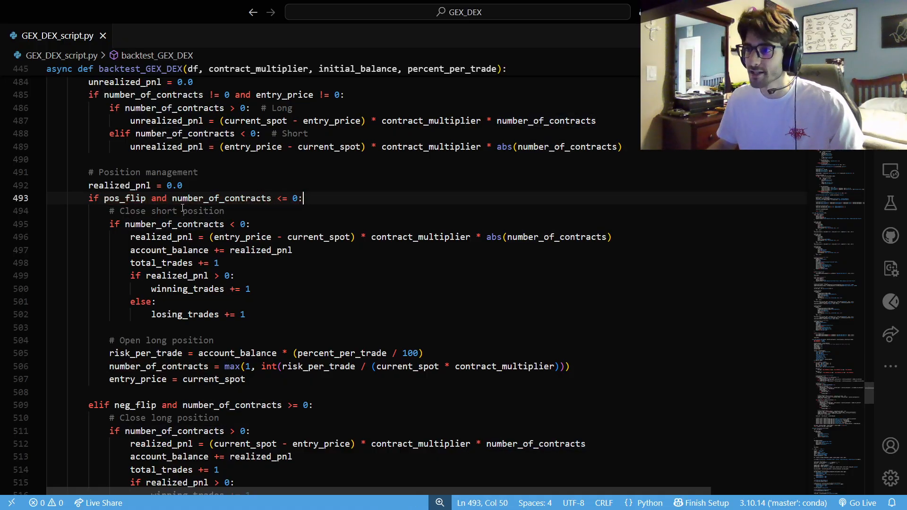
double_click(124, 198)
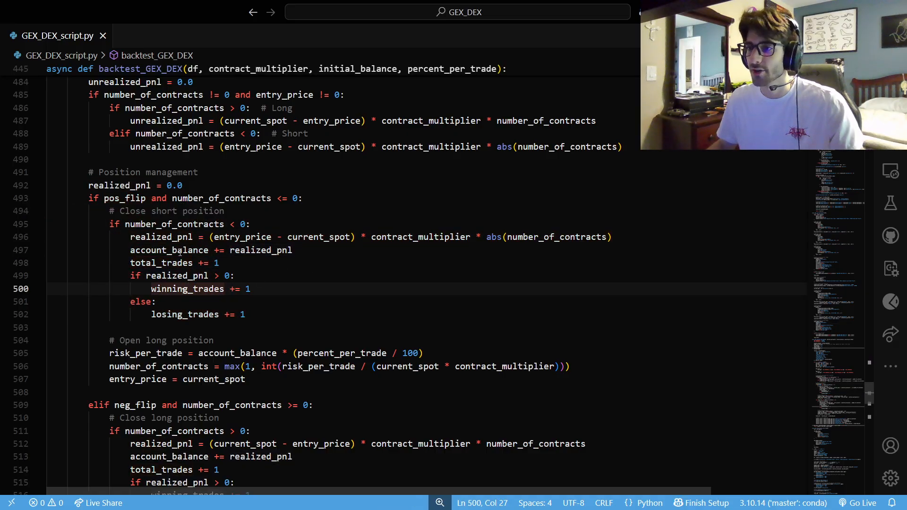
double_click(130, 269)
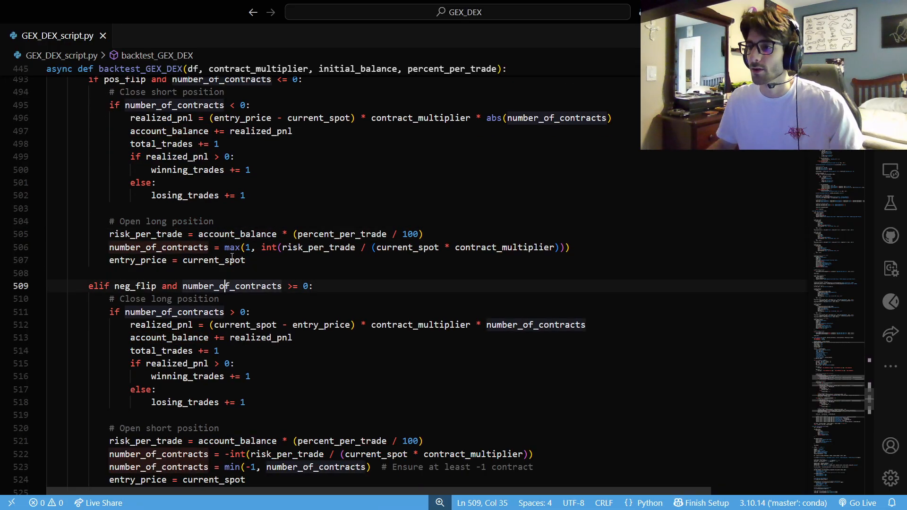
double_click(159, 247)
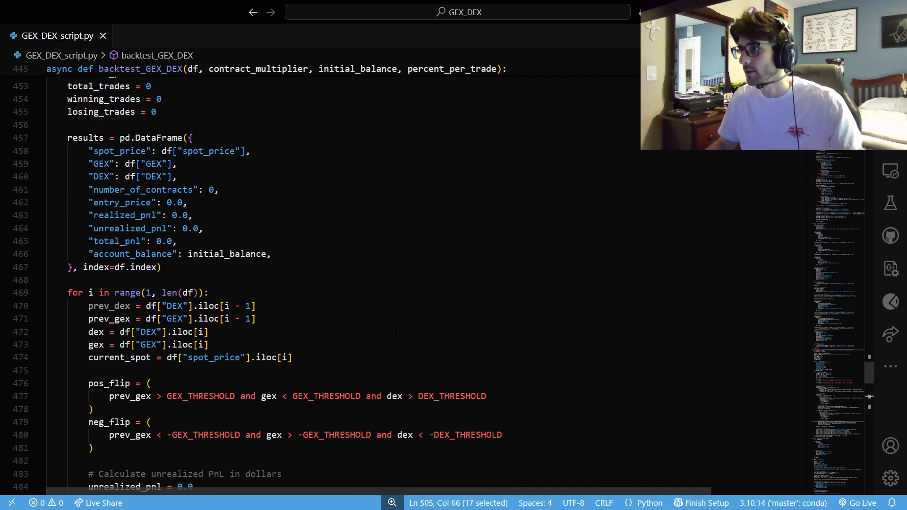
scroll(down, 3)
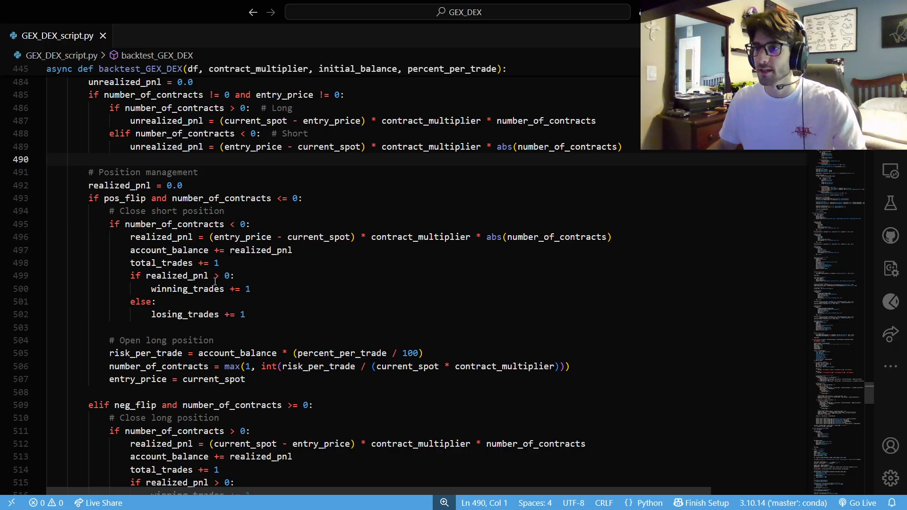
scroll(down, 3)
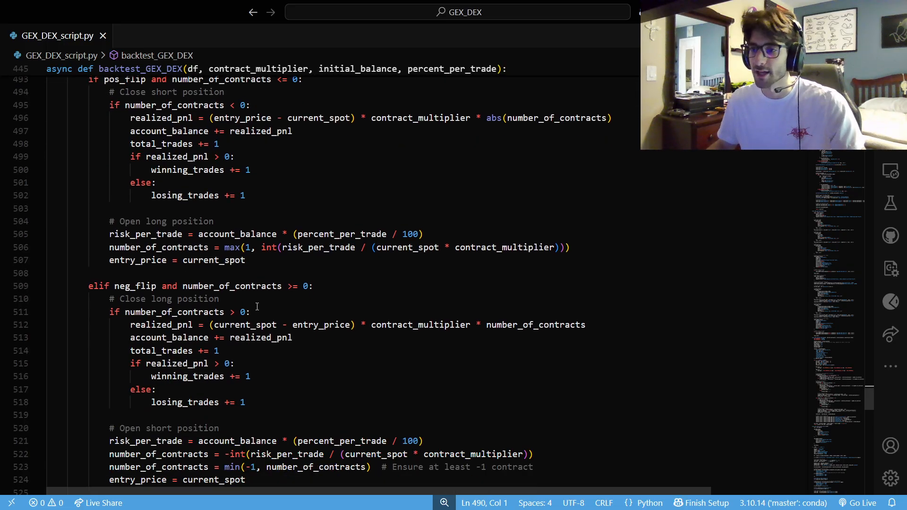
scroll(down, 3)
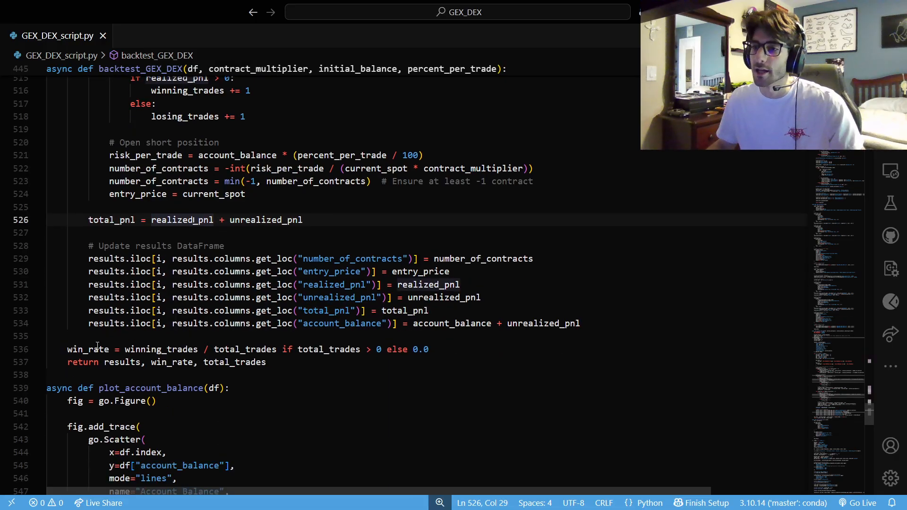
click(239, 349)
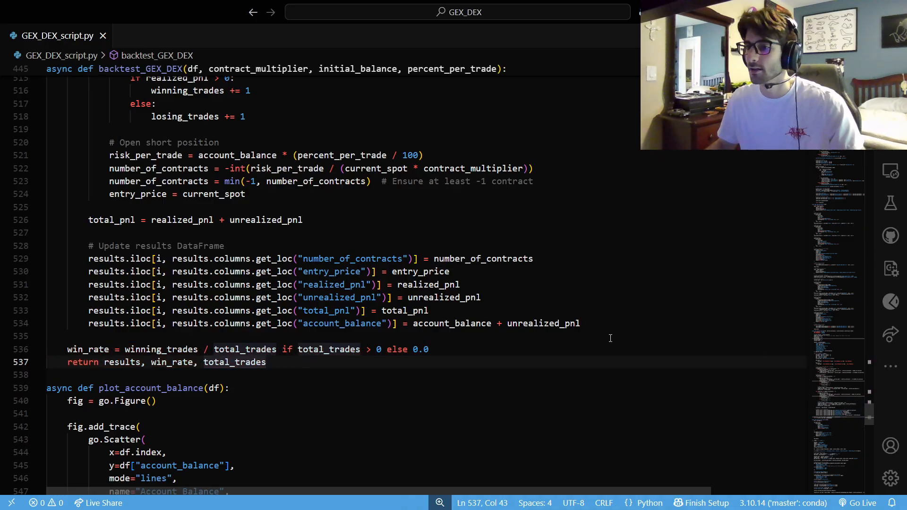
scroll(down, 3)
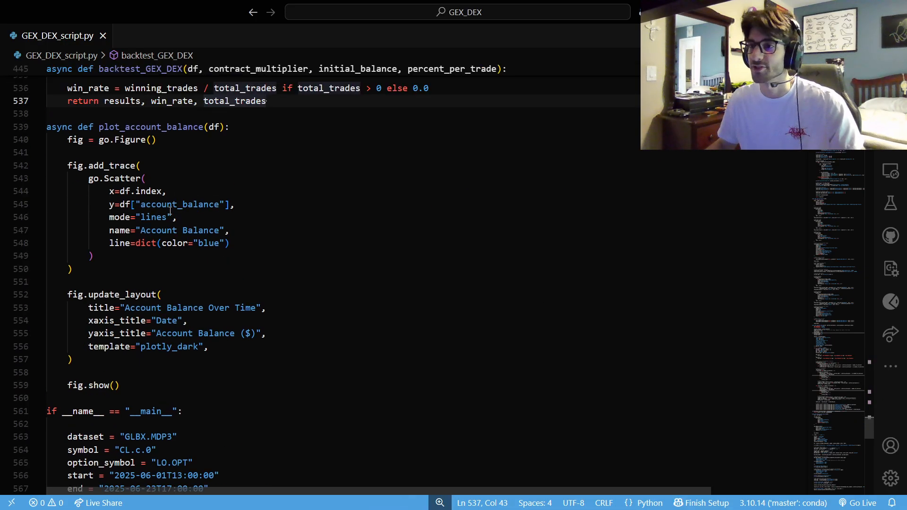
click(194, 204)
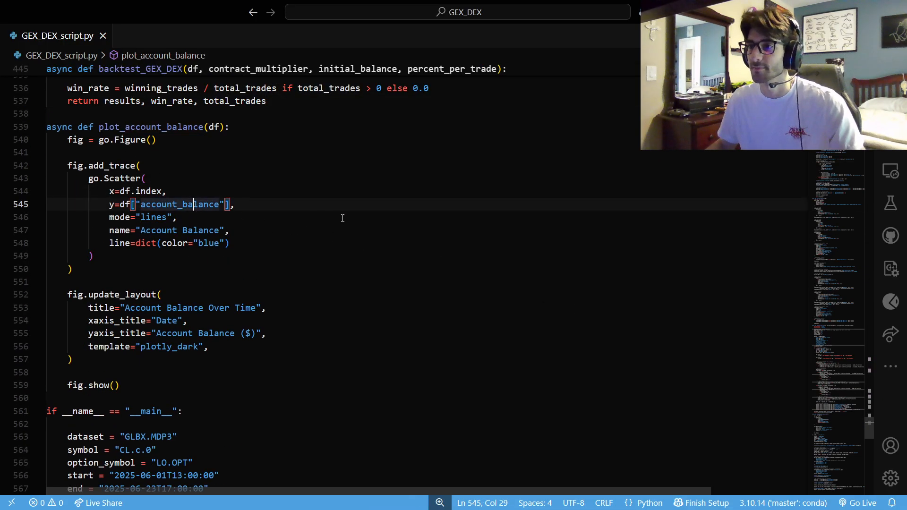
scroll(down, 3)
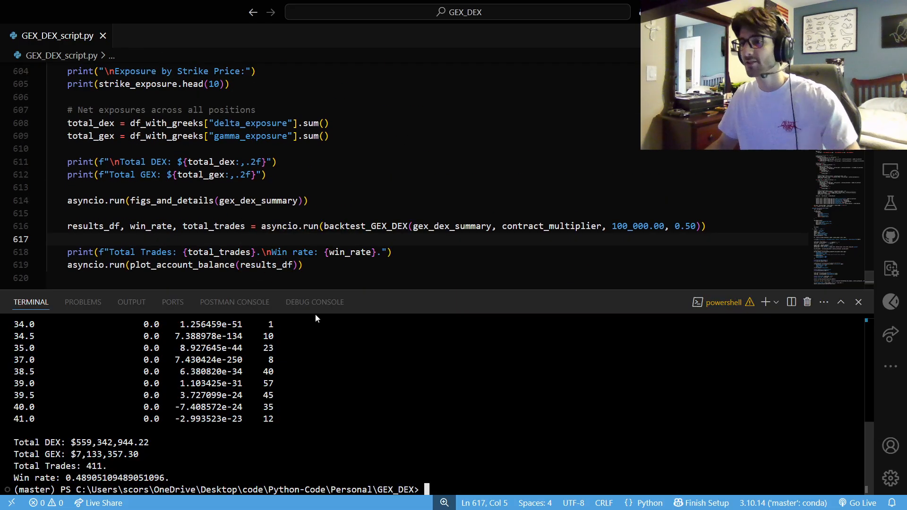
Step: Maximize the run output and highlight the exposure-by-strike rows and the Total DEX line
drag(374, 292, 375, 185)
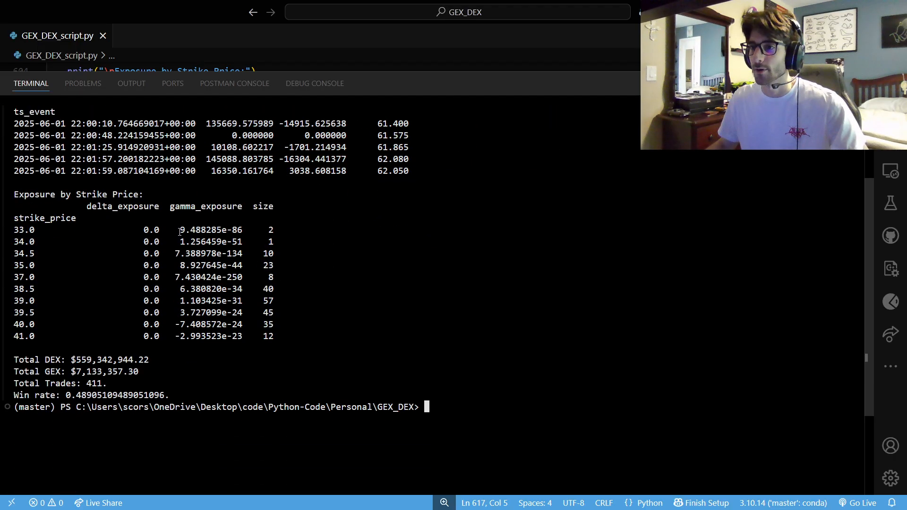
drag(14, 193, 275, 330)
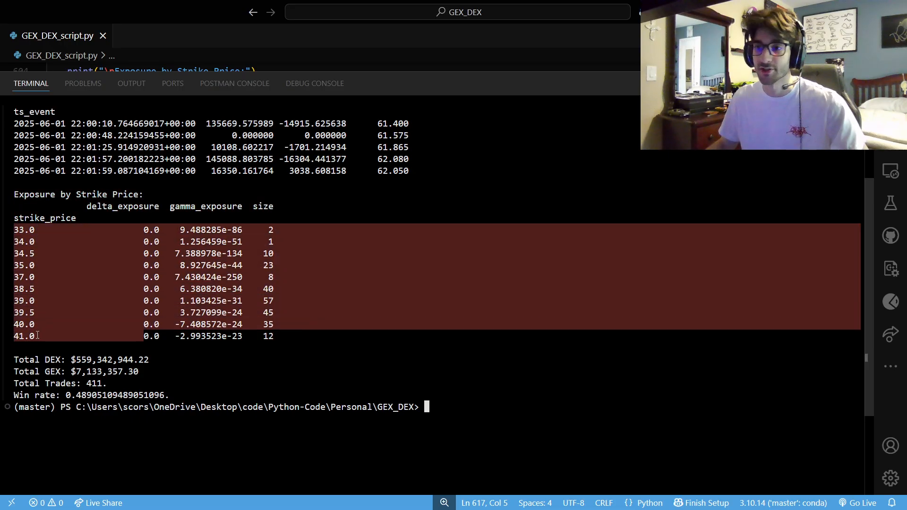
click(293, 325)
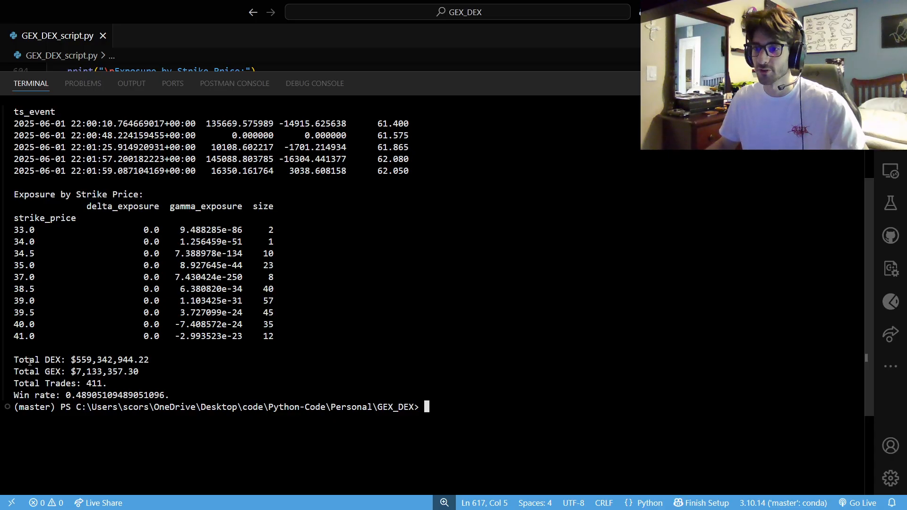
triple_click(58, 383)
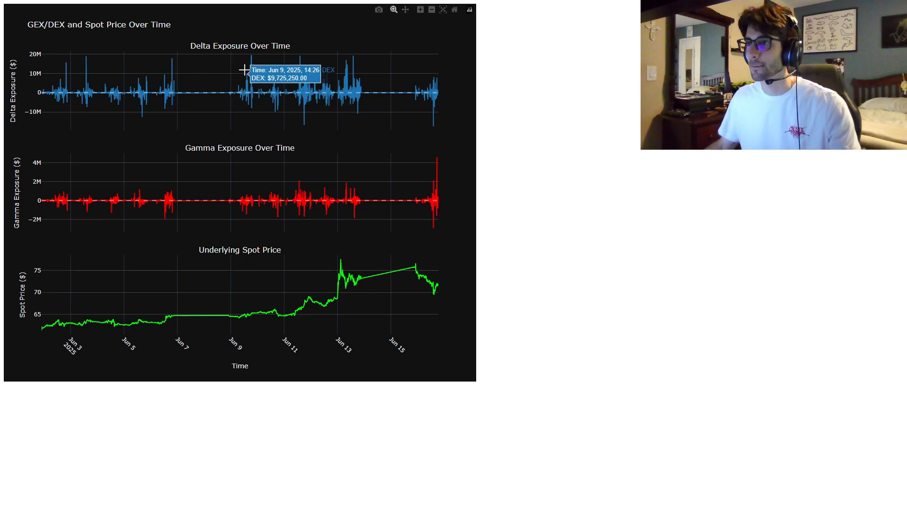
mouse_move(383, 224)
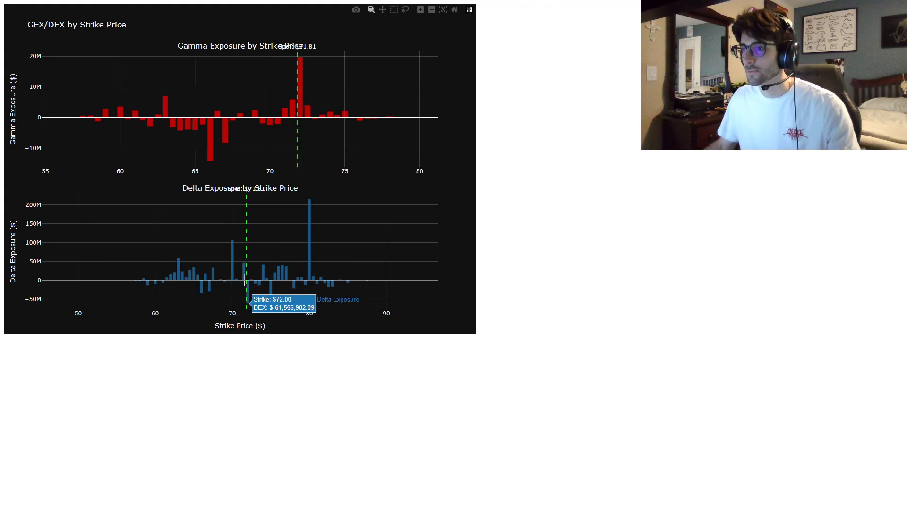
mouse_move(232, 243)
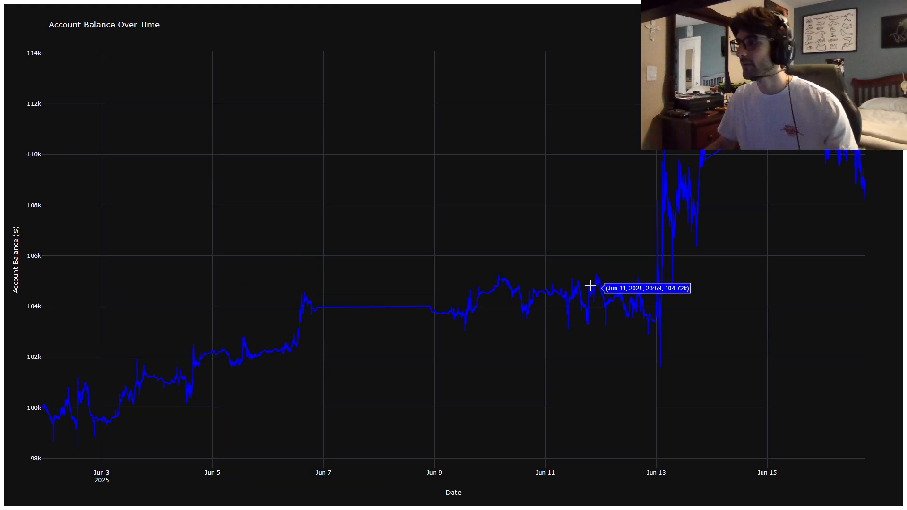
mouse_move(291, 169)
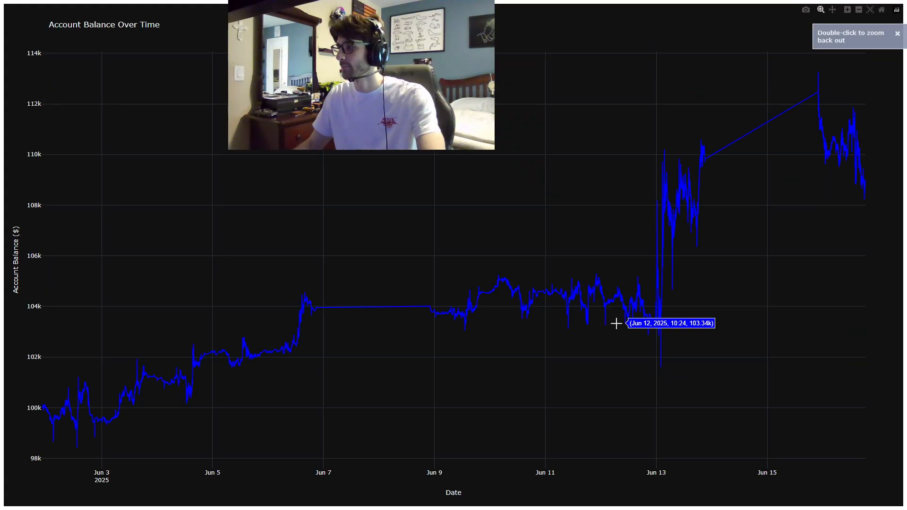
mouse_move(825, 288)
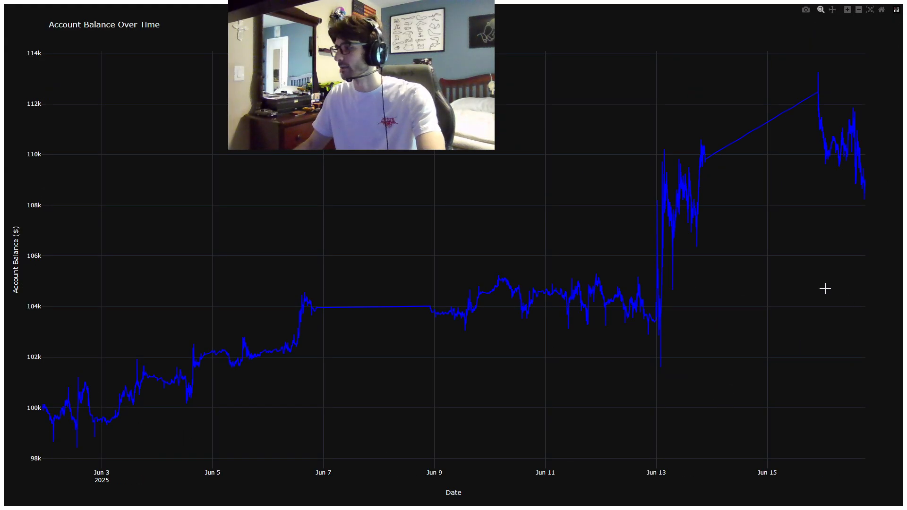